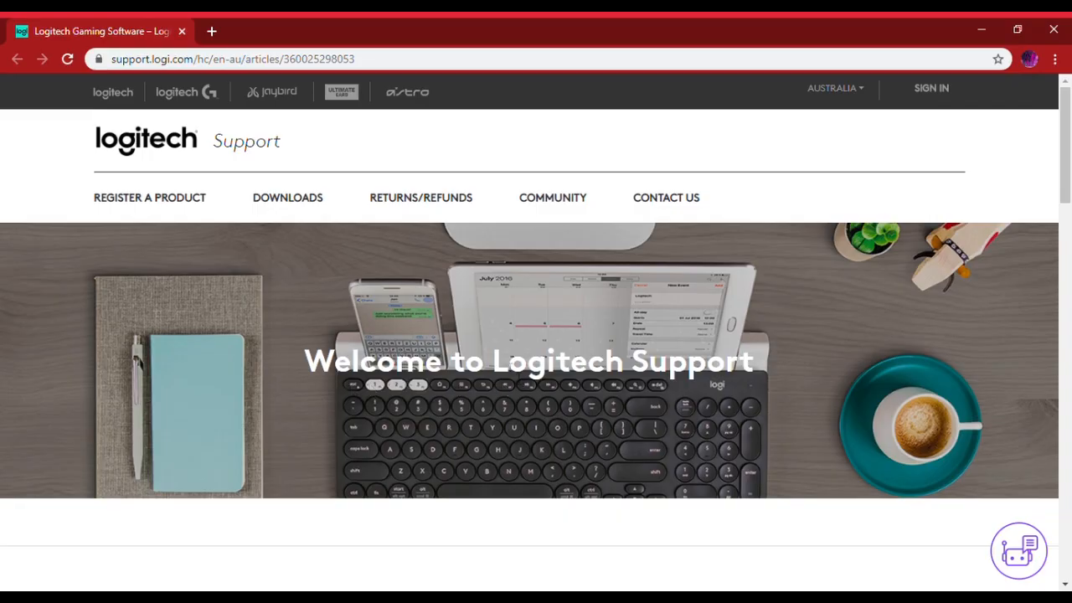
{"action": "mouse_move", "coordinate": [516, 345]}
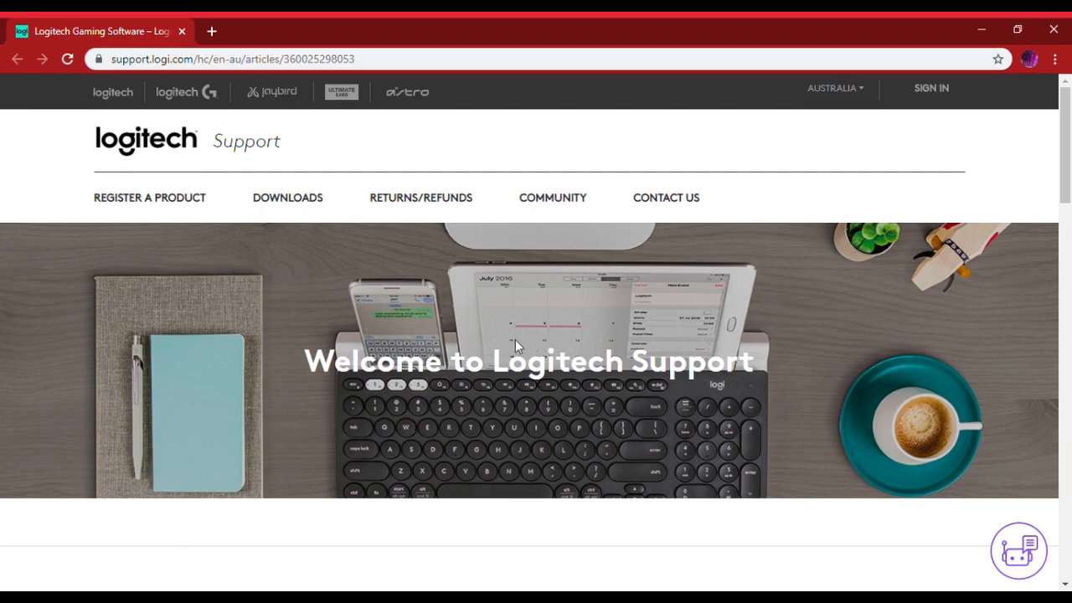
{"action": "mouse_move", "coordinate": [523, 338]}
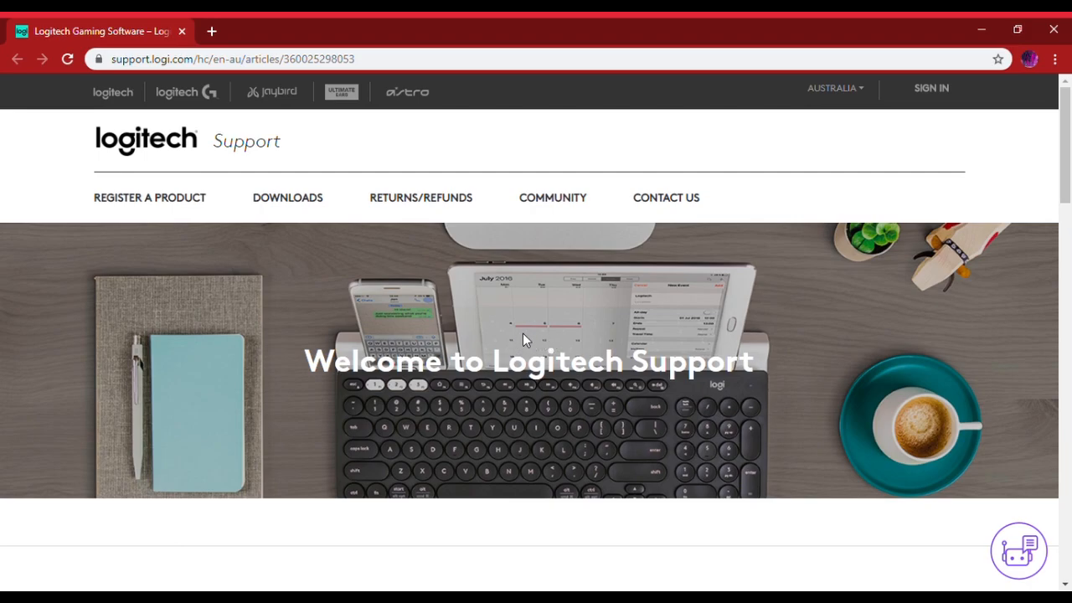
Scroll the support page and show all available software downloads
{"action": "scroll", "scroll_direction": "down", "scroll_amount": 3}
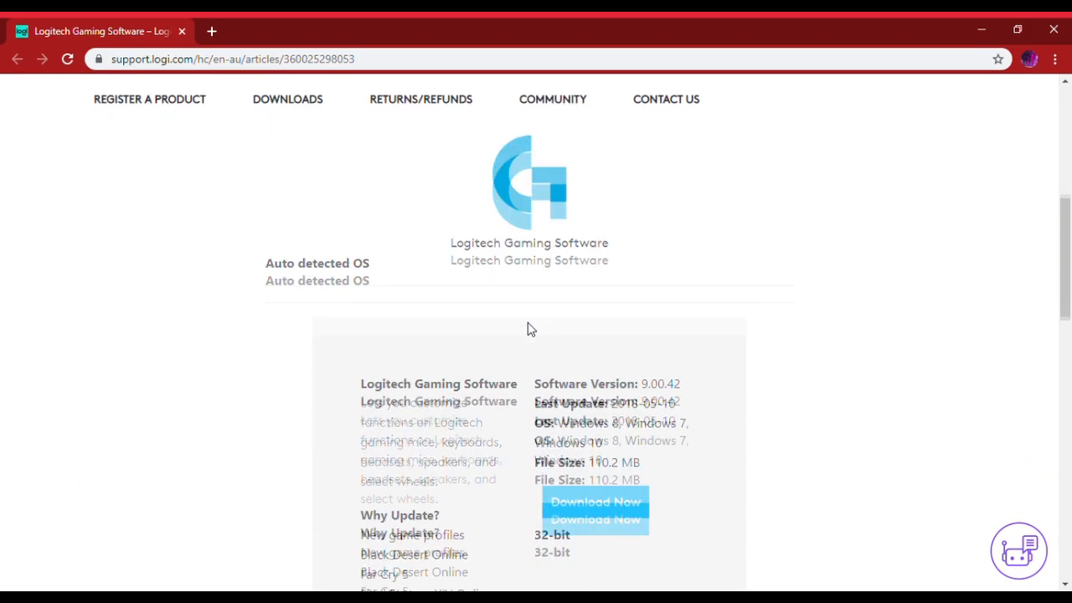
{"action": "scroll", "scroll_direction": "up", "scroll_amount": 3}
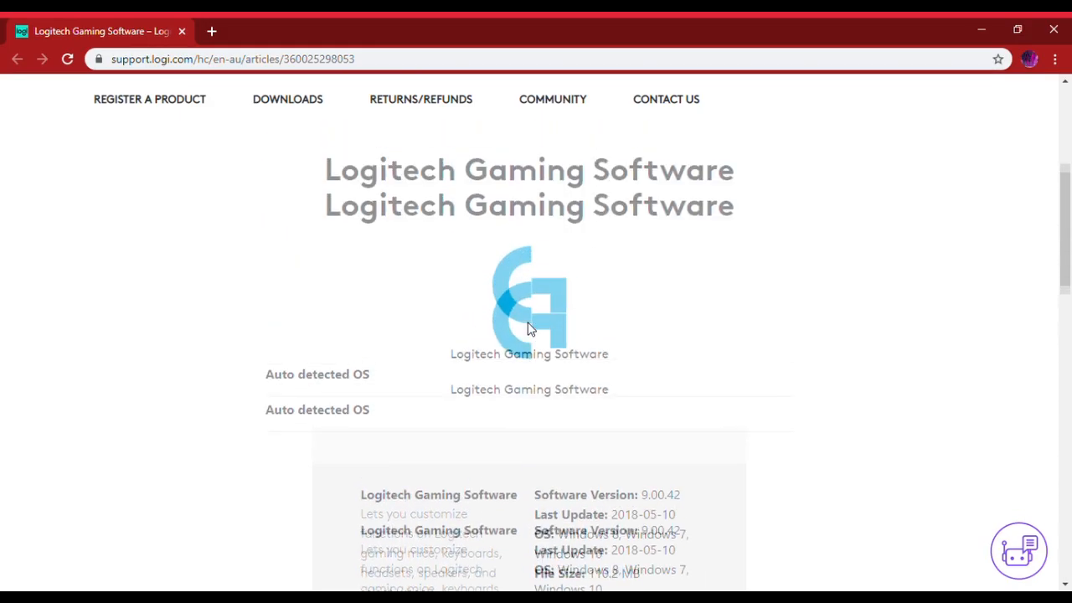
{"action": "scroll", "scroll_direction": "up", "scroll_amount": 3}
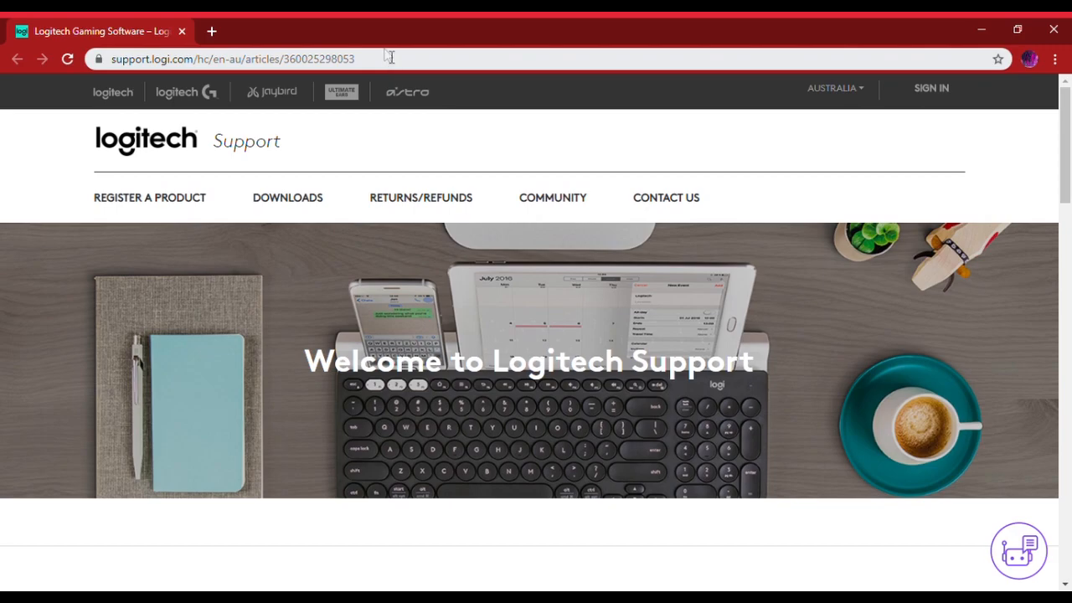
{"action": "mouse_move", "coordinate": [120, 67]}
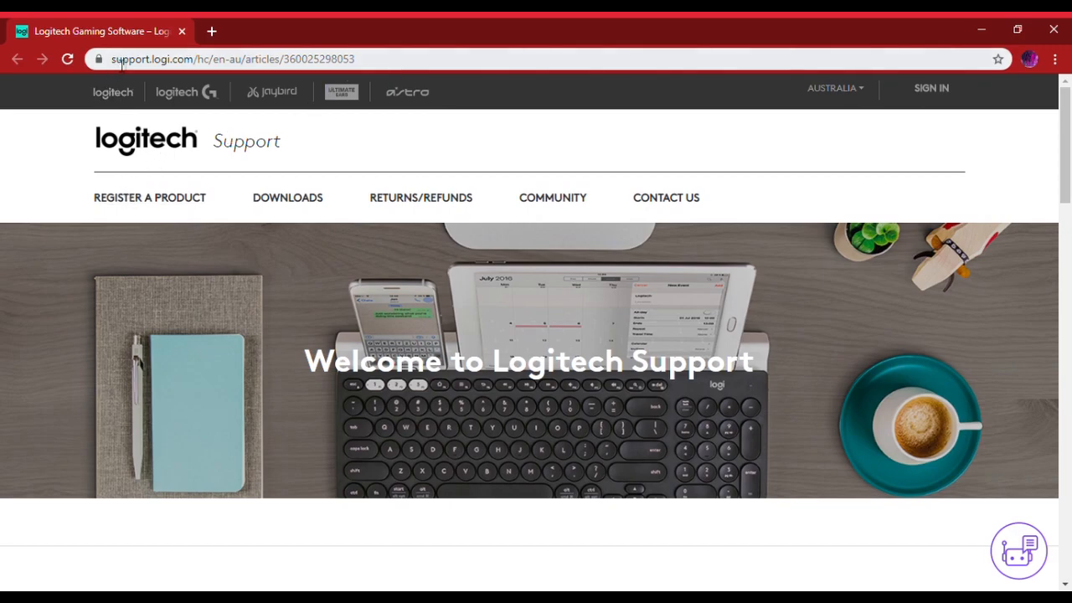
{"action": "mouse_move", "coordinate": [211, 92]}
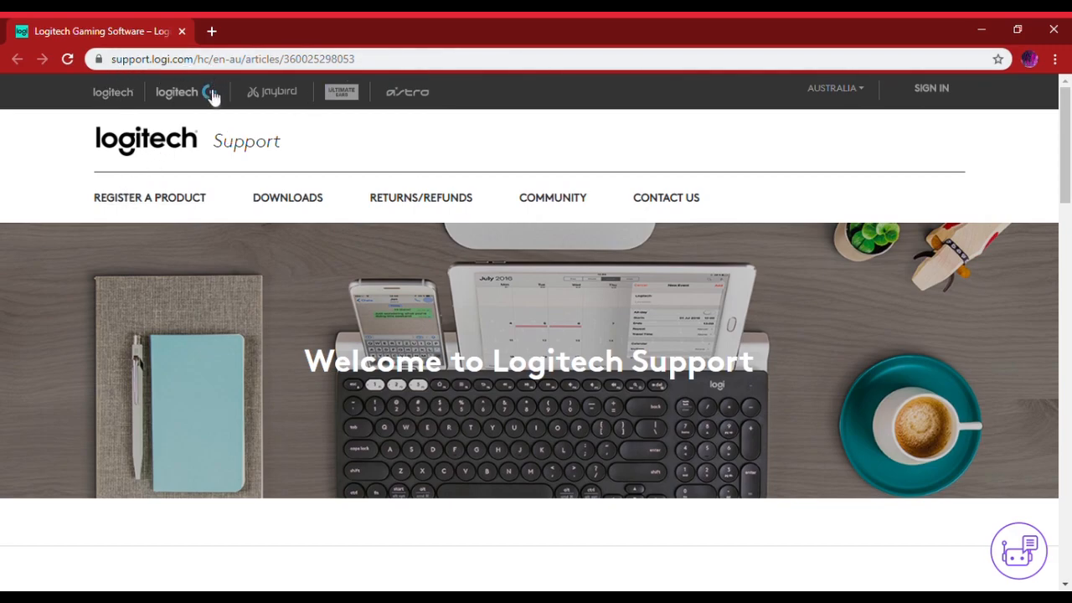
{"action": "scroll", "scroll_direction": "down", "scroll_amount": 3}
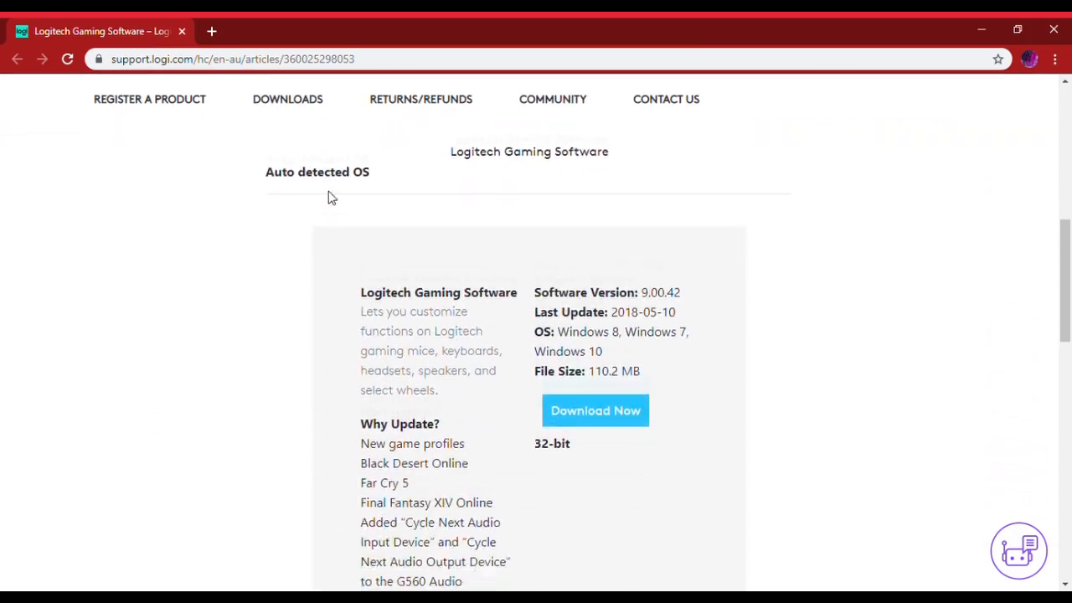
{"action": "scroll", "scroll_direction": "down", "scroll_amount": 3}
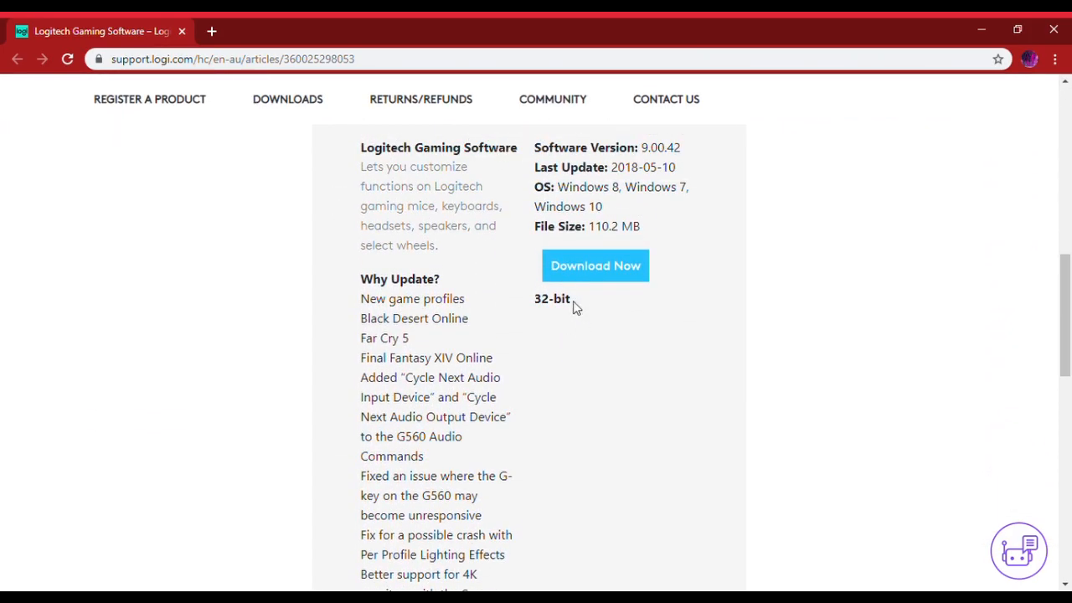
{"action": "mouse_move", "coordinate": [706, 384]}
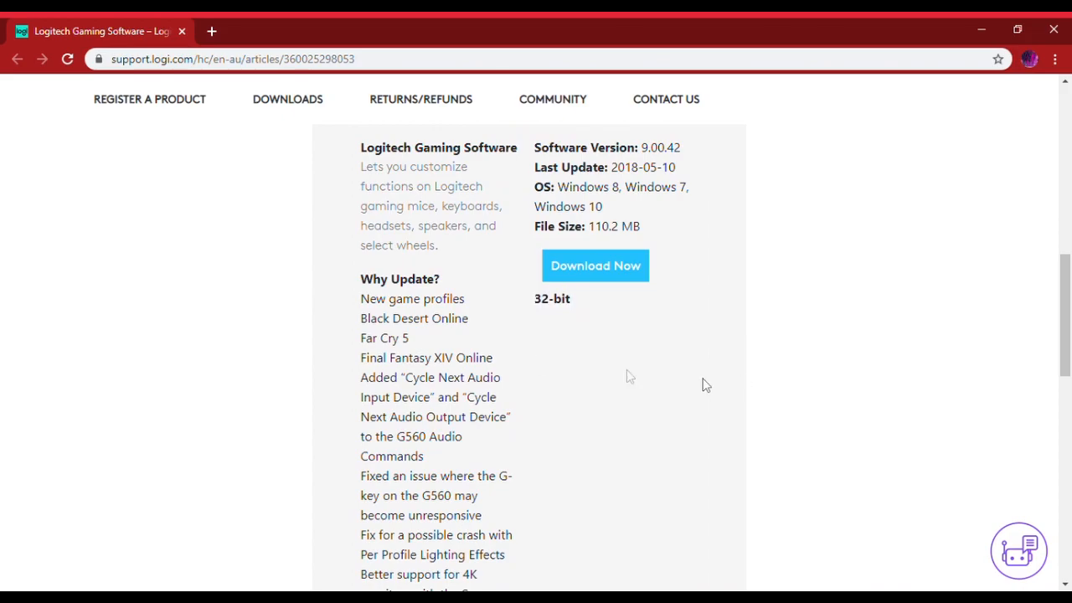
{"action": "scroll", "scroll_direction": "down", "scroll_amount": 3}
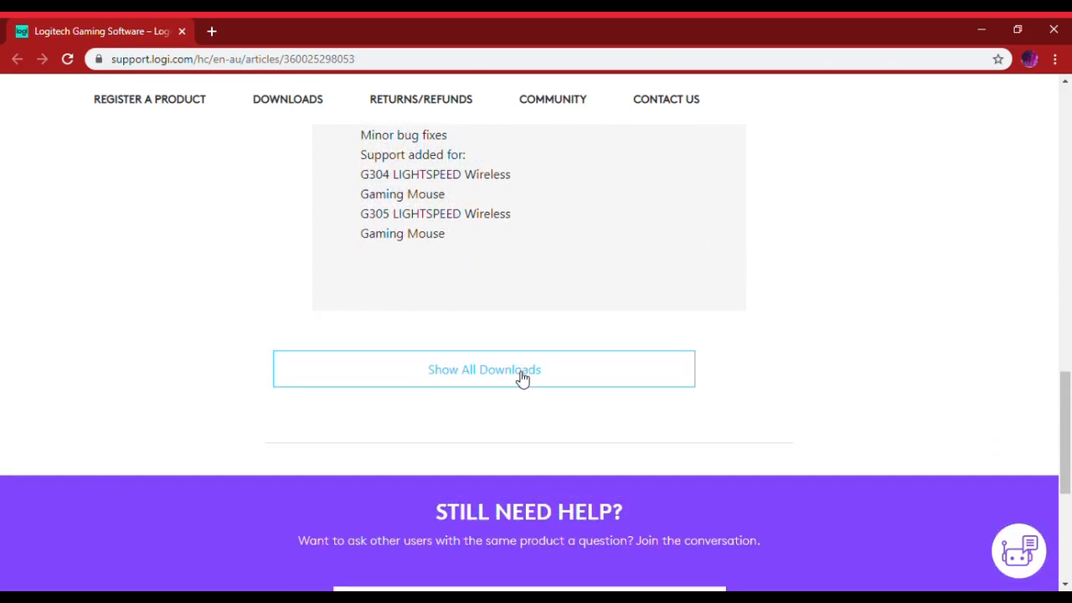
{"action": "left_click", "coordinate": [484, 370]}
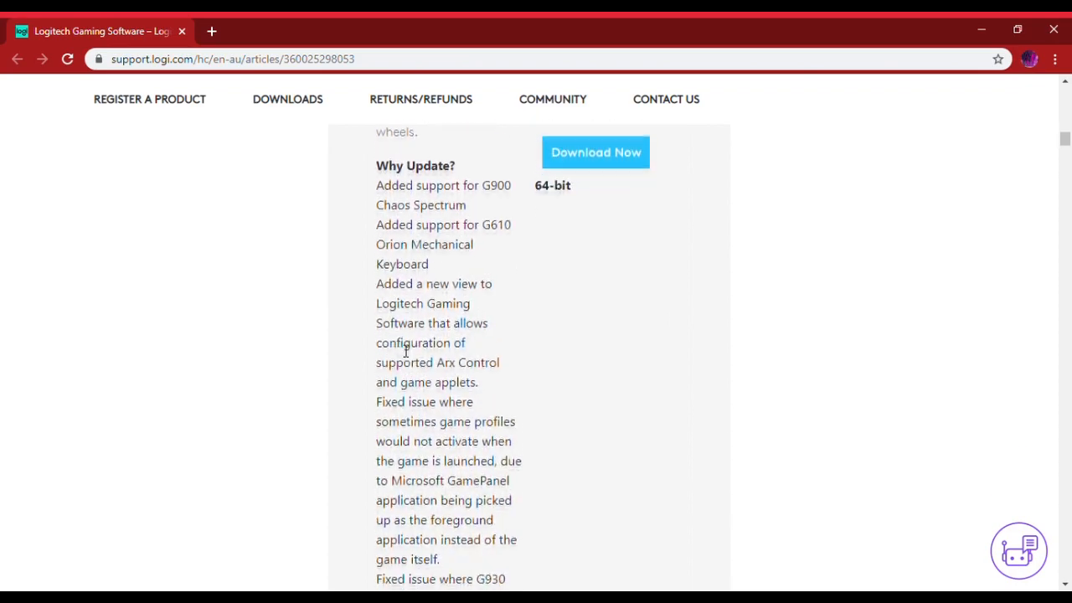
Scroll through the older Windows 10 releases, including Logitech Gaming Software 8.82.151 64-bit
{"action": "scroll", "scroll_direction": "up", "scroll_amount": 3}
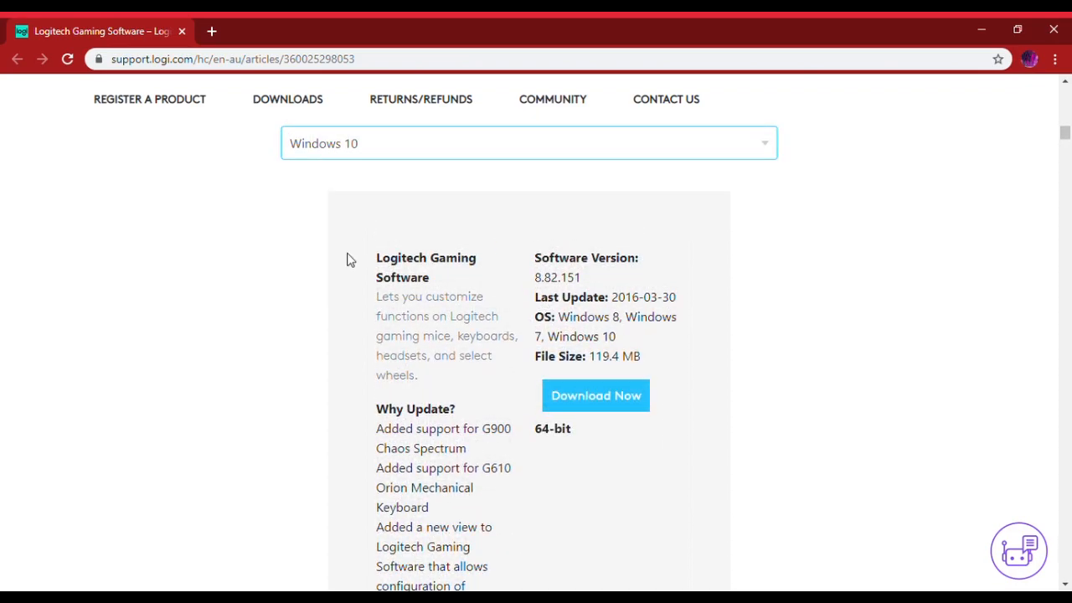
{"action": "scroll", "scroll_direction": "down", "scroll_amount": 3}
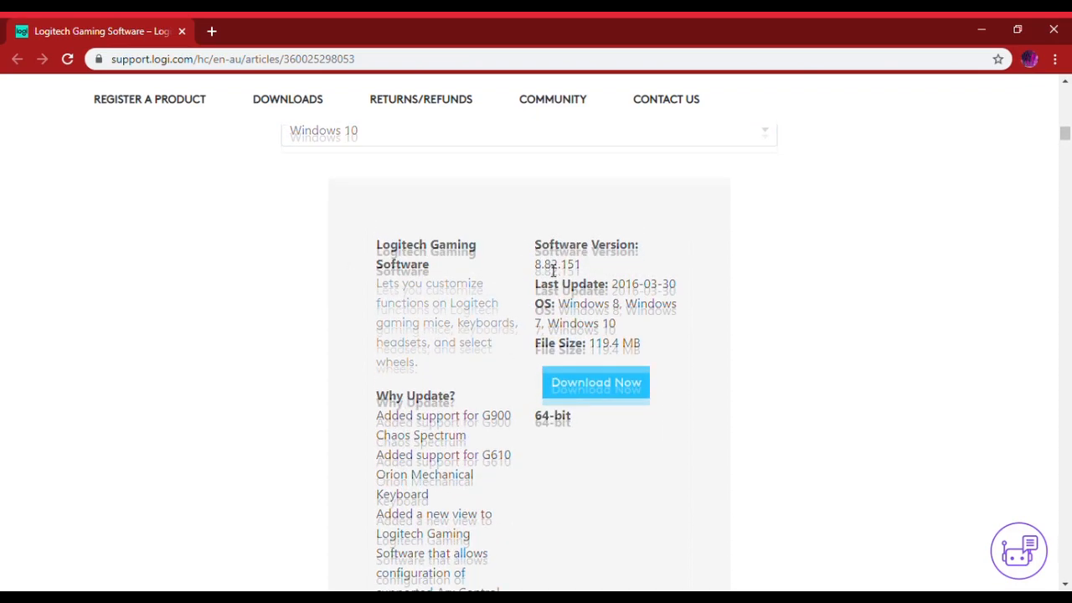
{"action": "scroll", "scroll_direction": "down", "scroll_amount": 3}
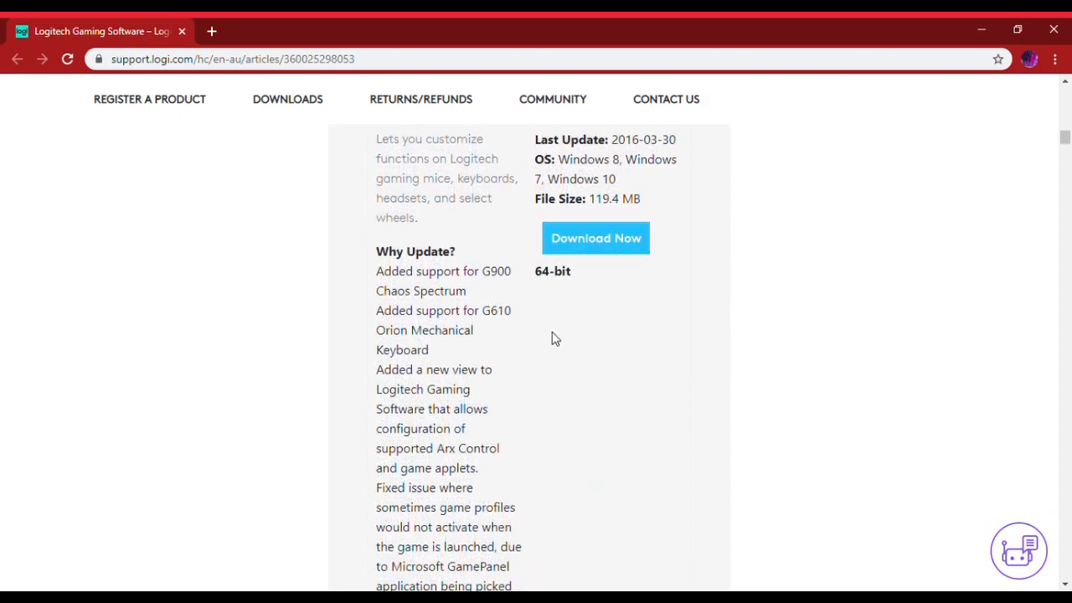
{"action": "left_click", "coordinate": [596, 238]}
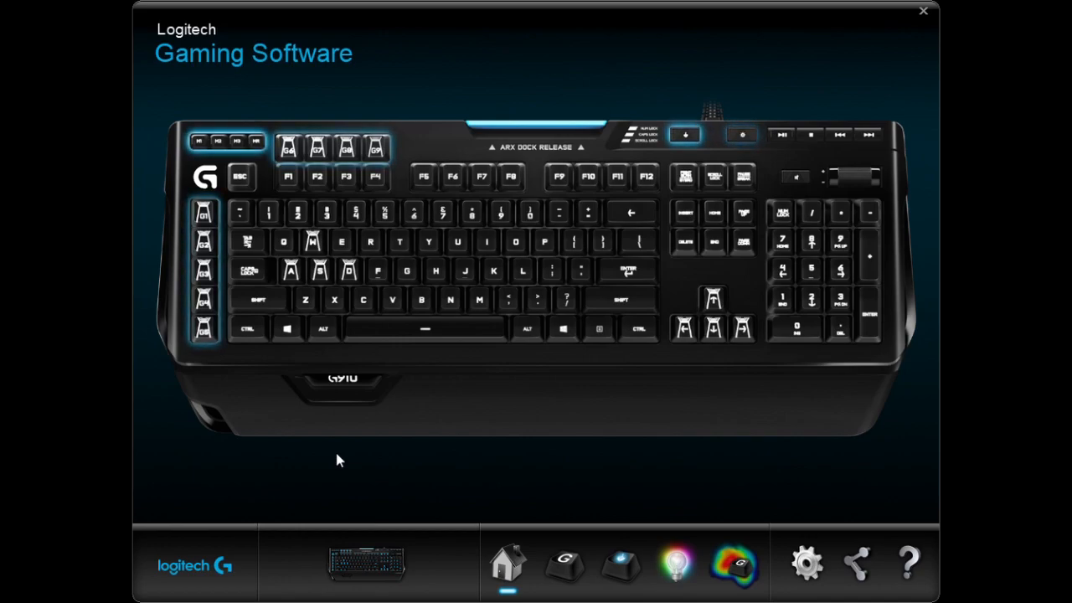
{"action": "mouse_move", "coordinate": [600, 425]}
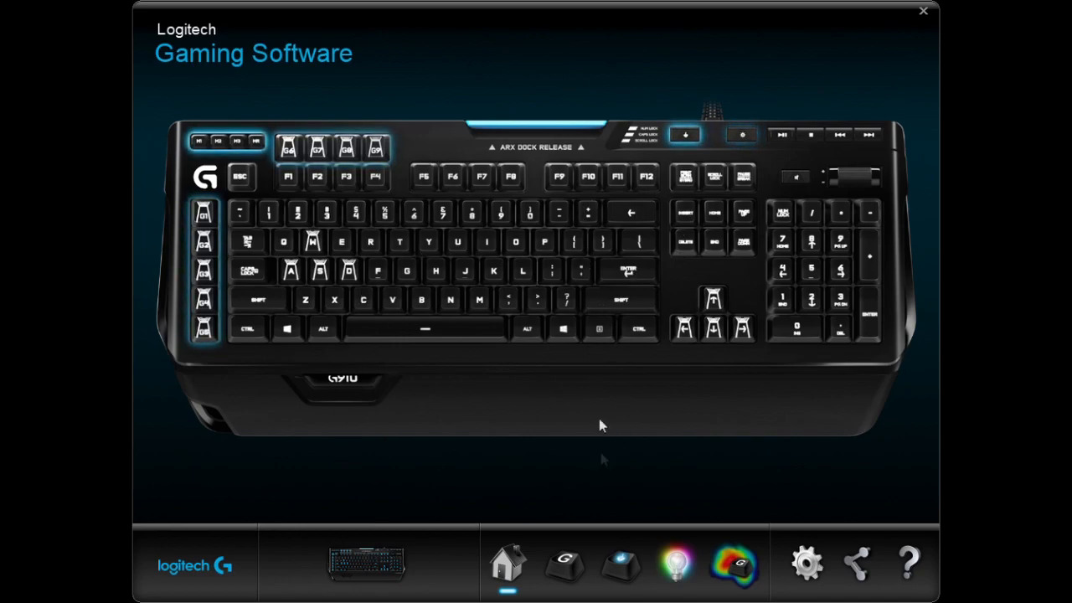
{"action": "mouse_move", "coordinate": [677, 562]}
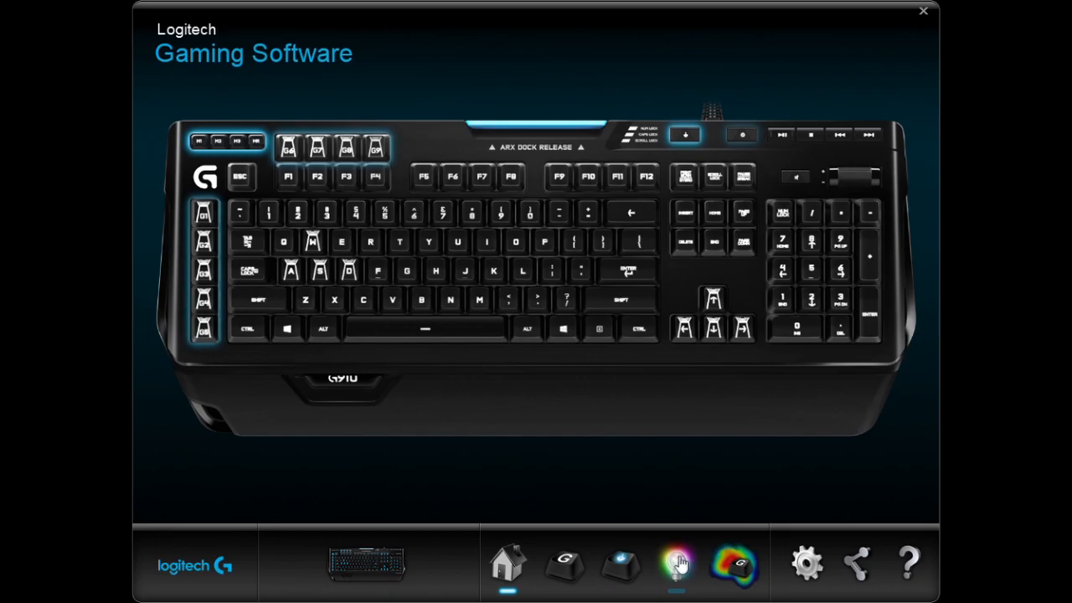
Switch to the G910's per-key lighting settings in Freestyle mode
{"action": "left_click", "coordinate": [676, 563]}
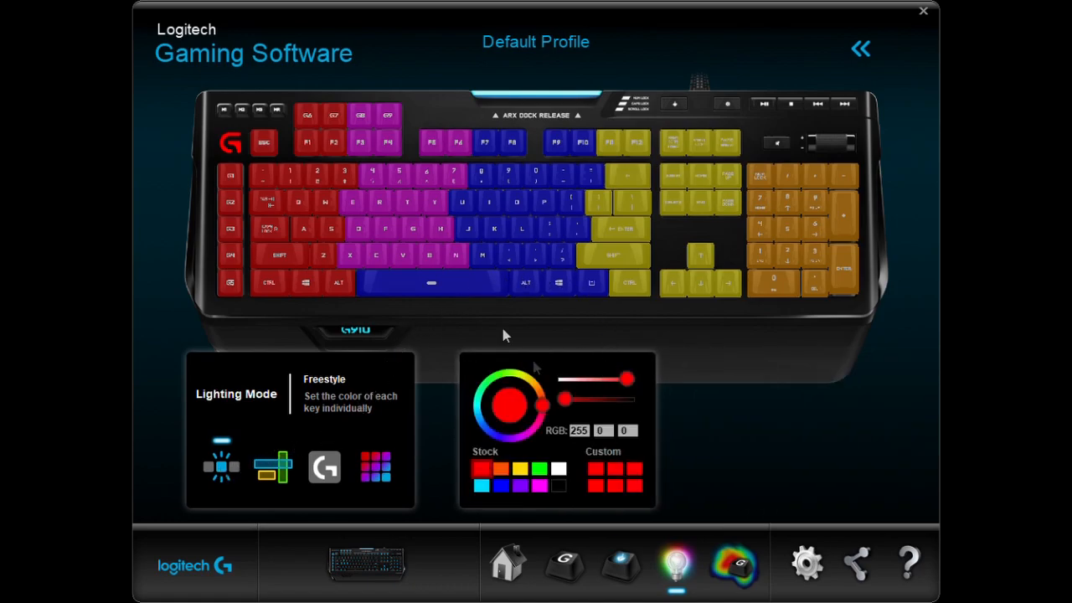
Paint individual keys red, then recolour others using green, black and white swatches
{"action": "left_click", "coordinate": [536, 243]}
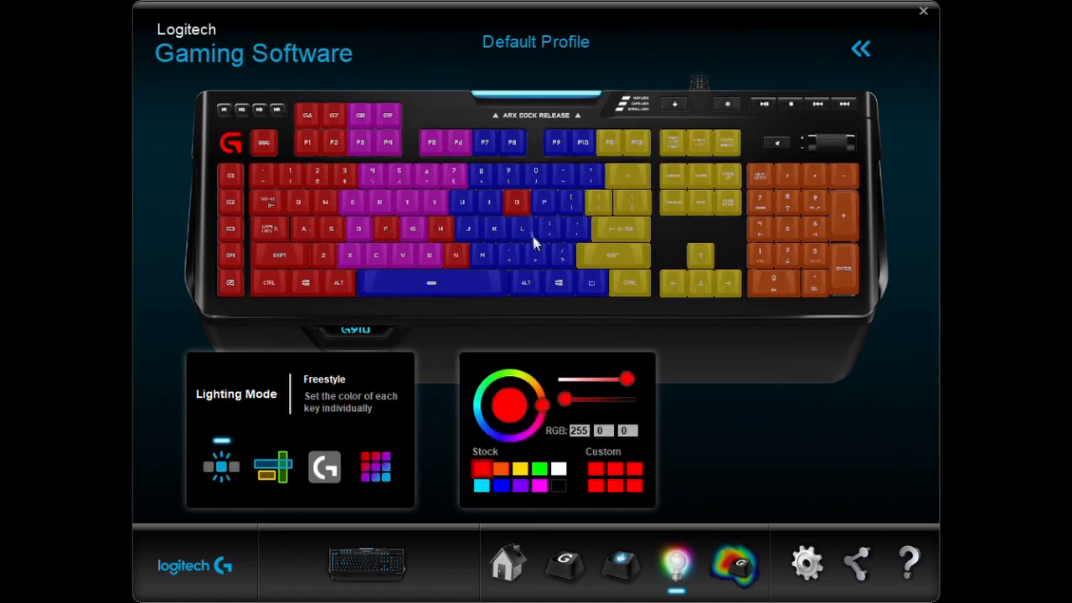
{"action": "left_click", "coordinate": [511, 410]}
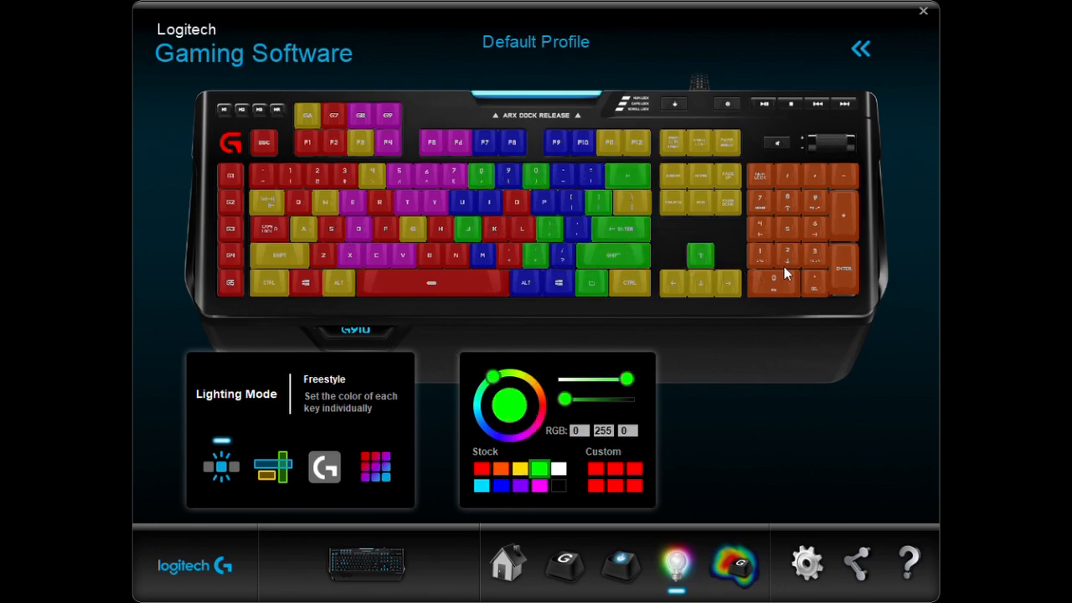
{"action": "left_click", "coordinate": [558, 486]}
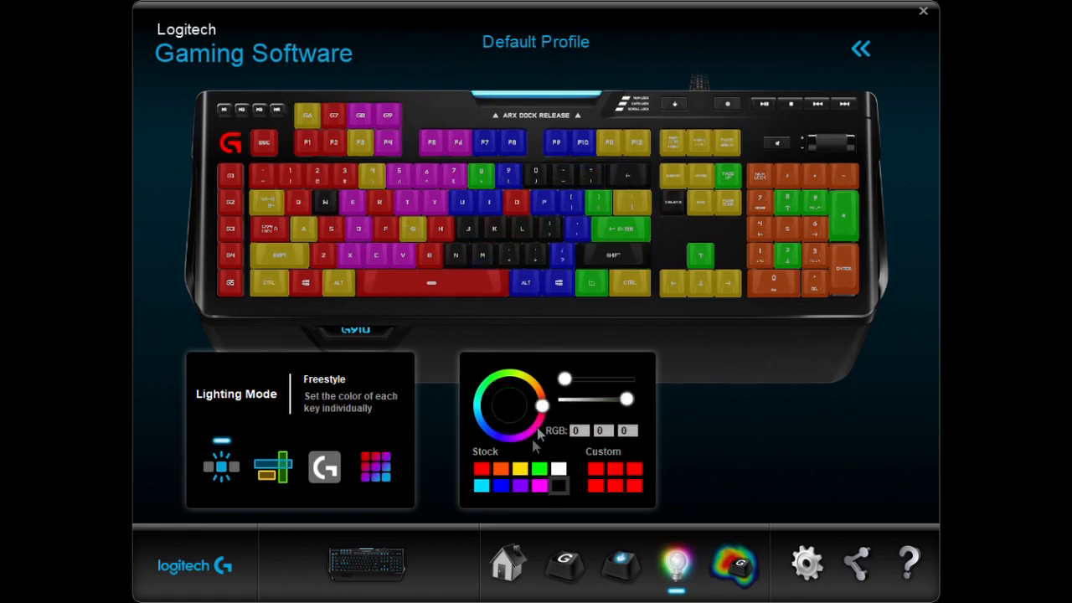
{"action": "left_click", "coordinate": [556, 486]}
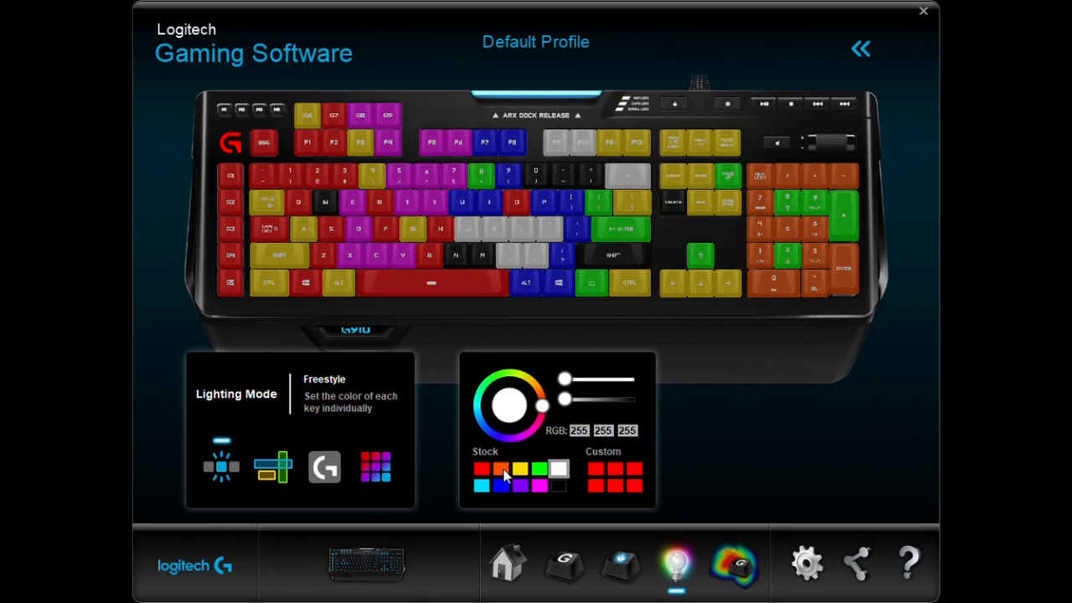
Paint the left key block red and the navigation, arrow and numpad keys yellow
{"action": "left_click", "coordinate": [482, 469]}
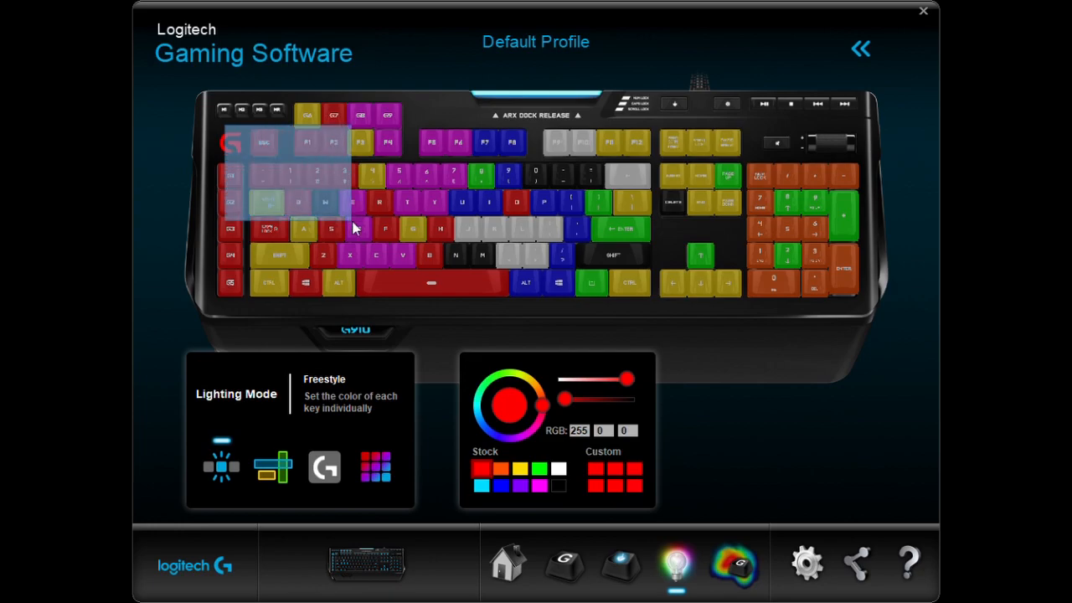
{"action": "left_click", "coordinate": [482, 467]}
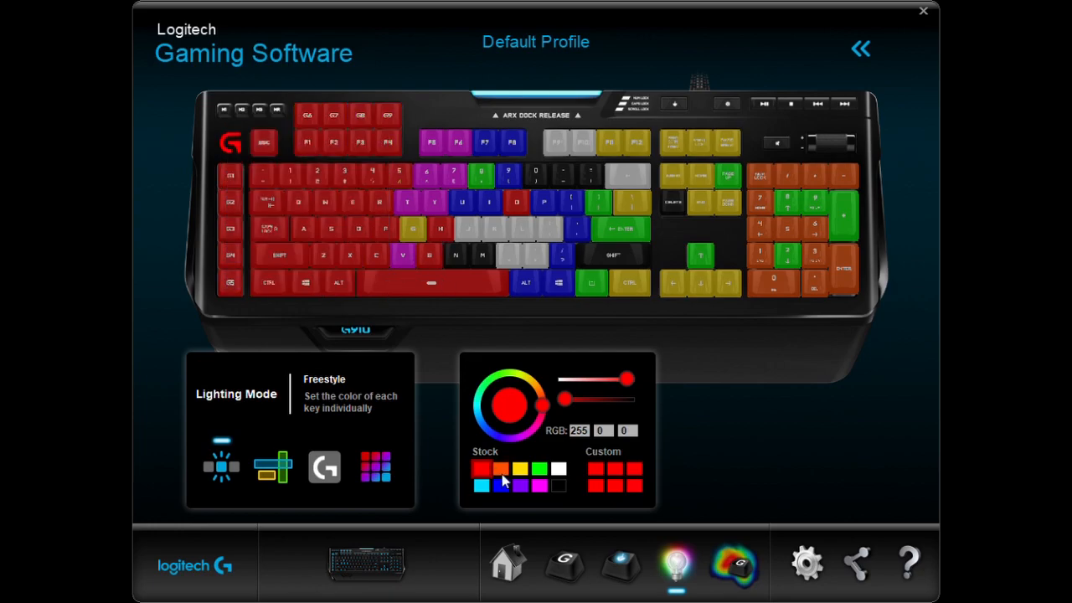
{"action": "left_click", "coordinate": [499, 485]}
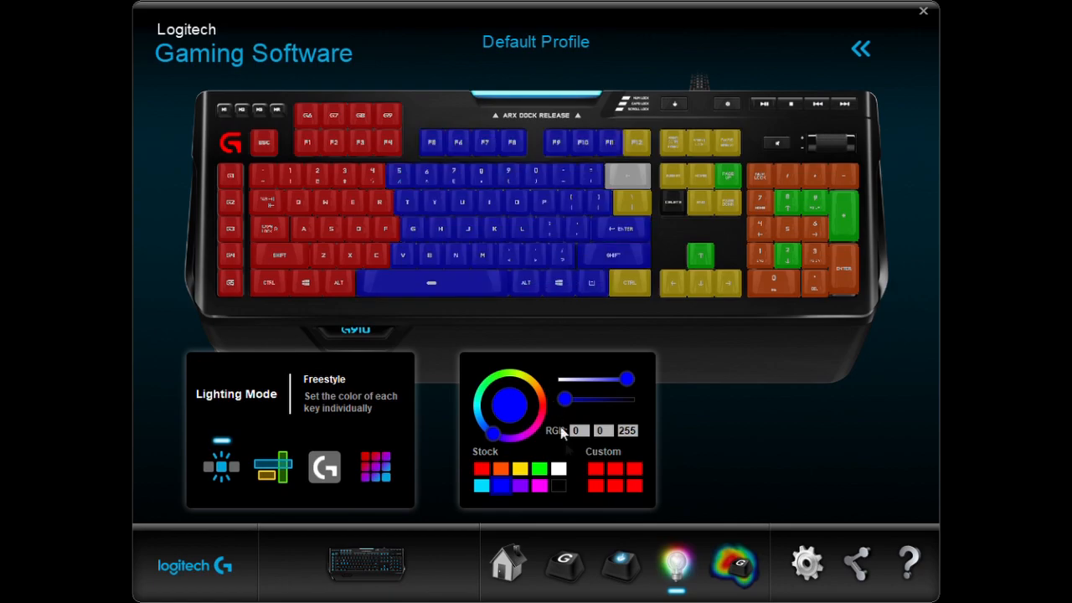
{"action": "left_click", "coordinate": [519, 467]}
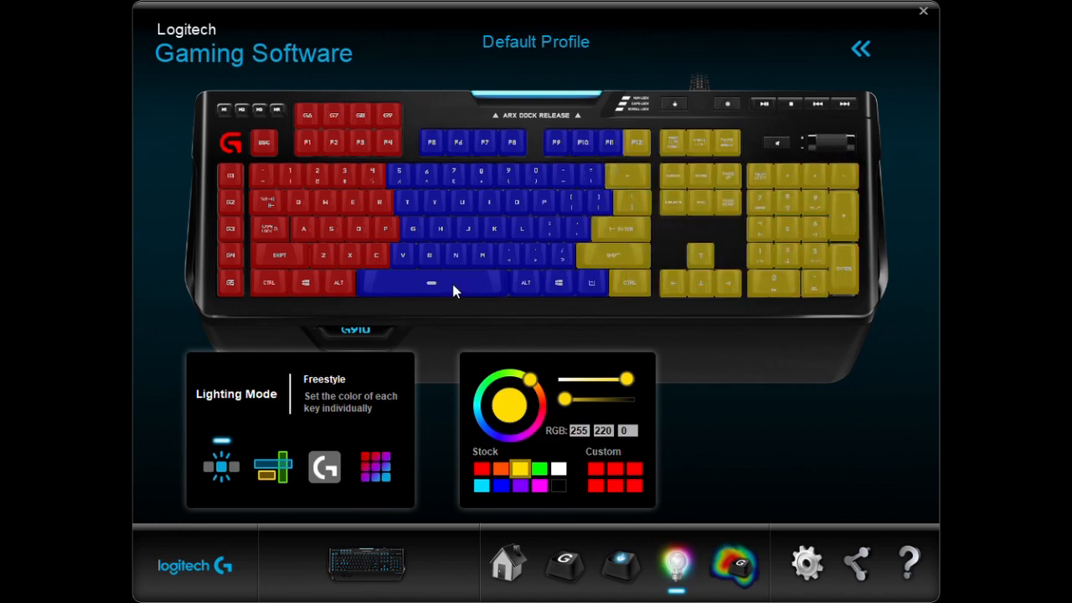
{"action": "mouse_move", "coordinate": [310, 489]}
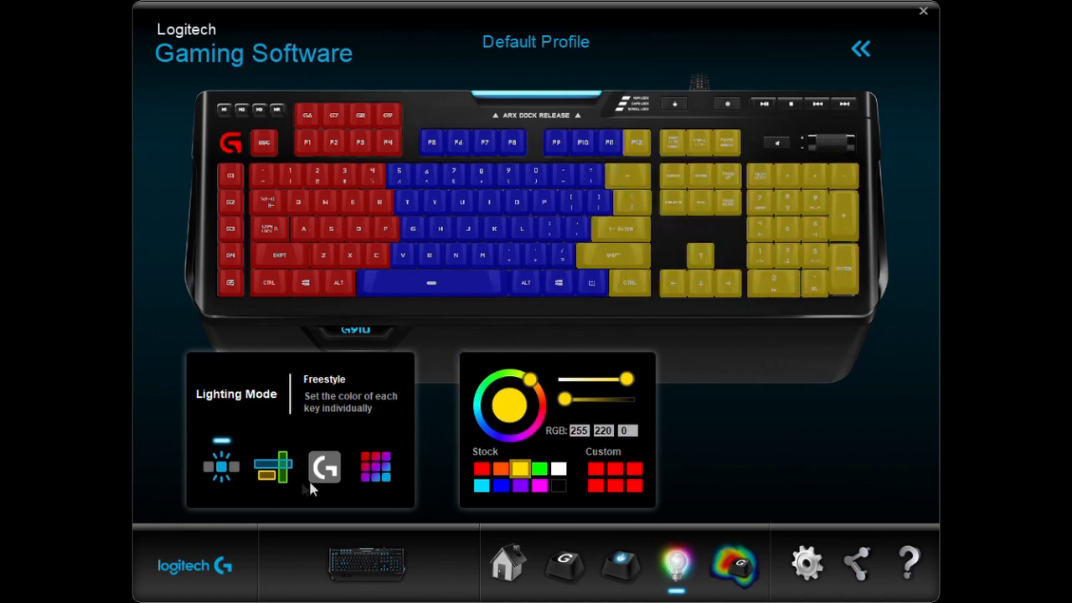
Switch to Zones lighting, colour the Numbers zone red and adjust which keys it contains
{"action": "left_click", "coordinate": [271, 466]}
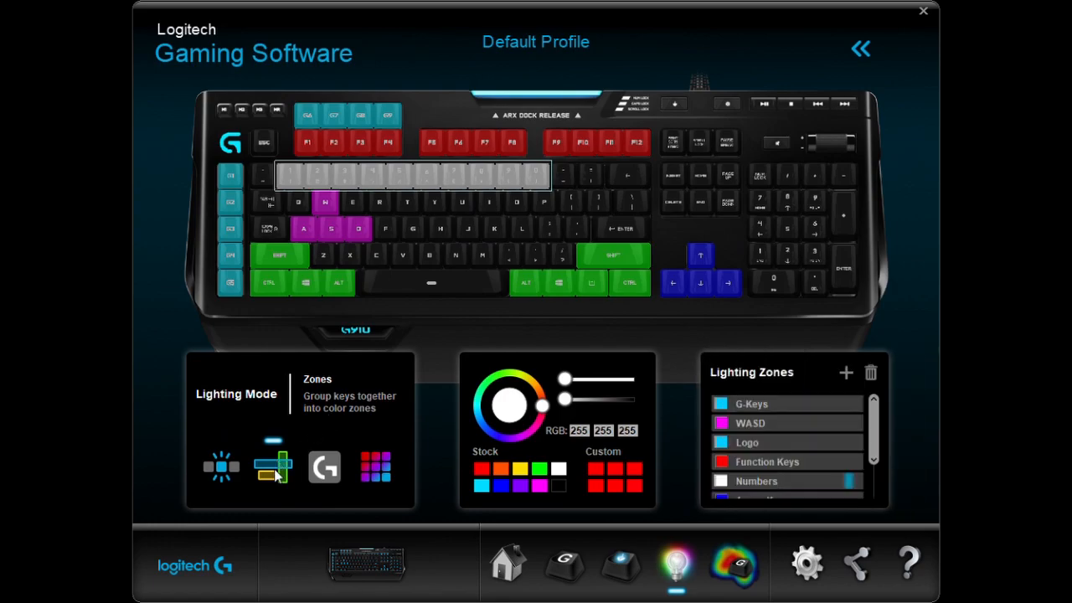
{"action": "mouse_move", "coordinate": [289, 425]}
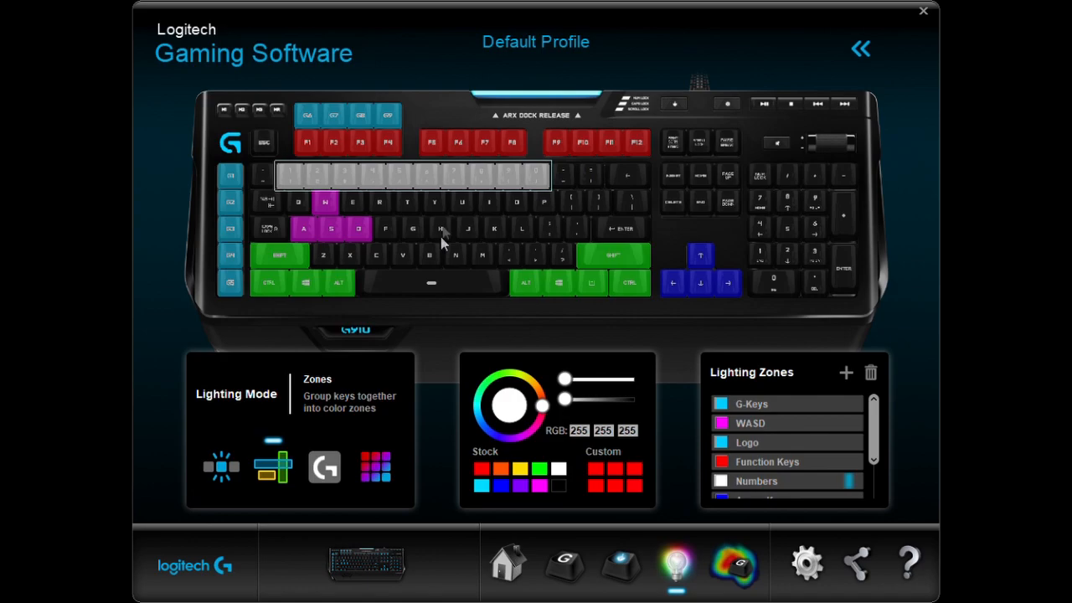
{"action": "left_click", "coordinate": [481, 467]}
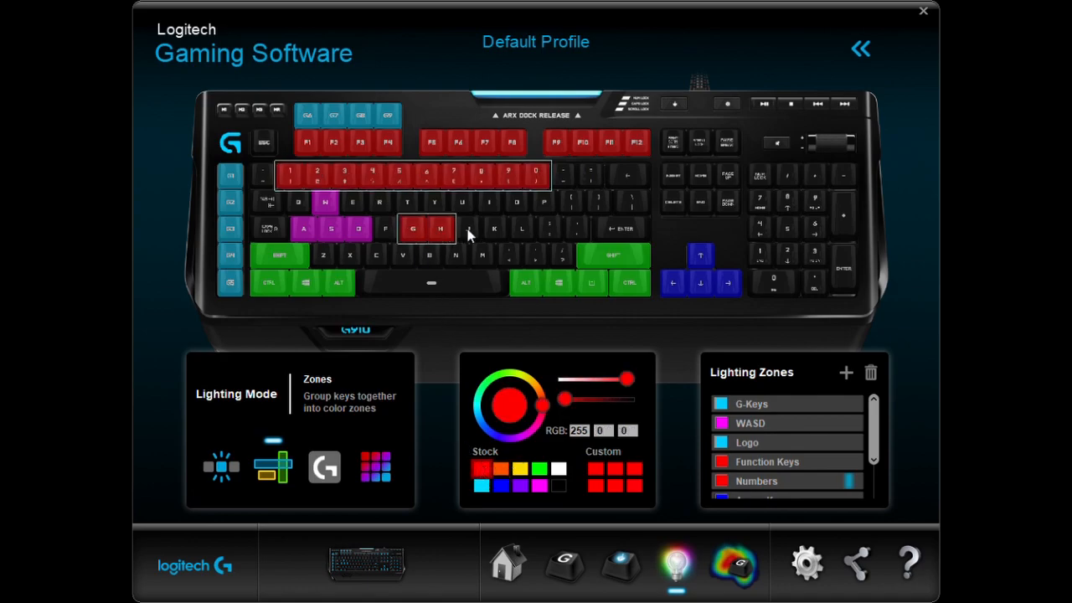
{"action": "left_click", "coordinate": [494, 228]}
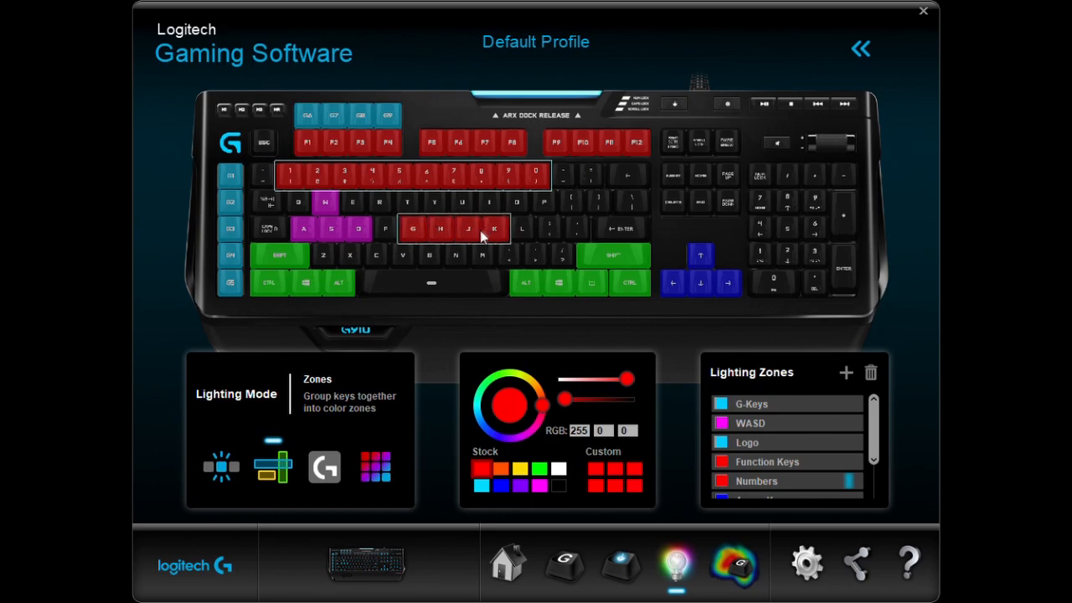
{"action": "left_click", "coordinate": [482, 228]}
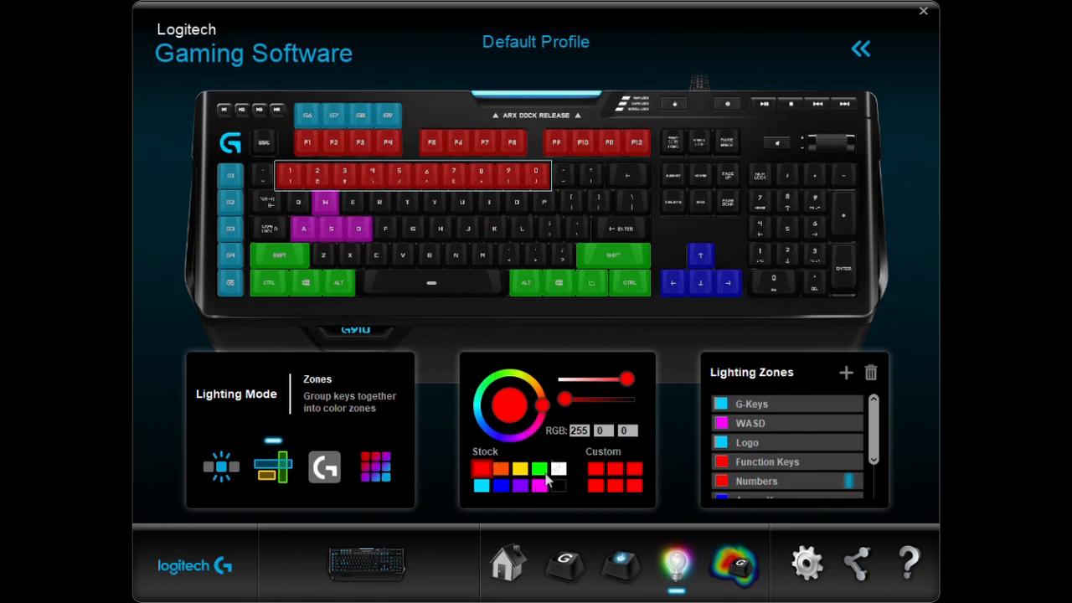
Recolour the Numbers zone yellow, then switch to Commands lighting for game keys
{"action": "left_click", "coordinate": [520, 467]}
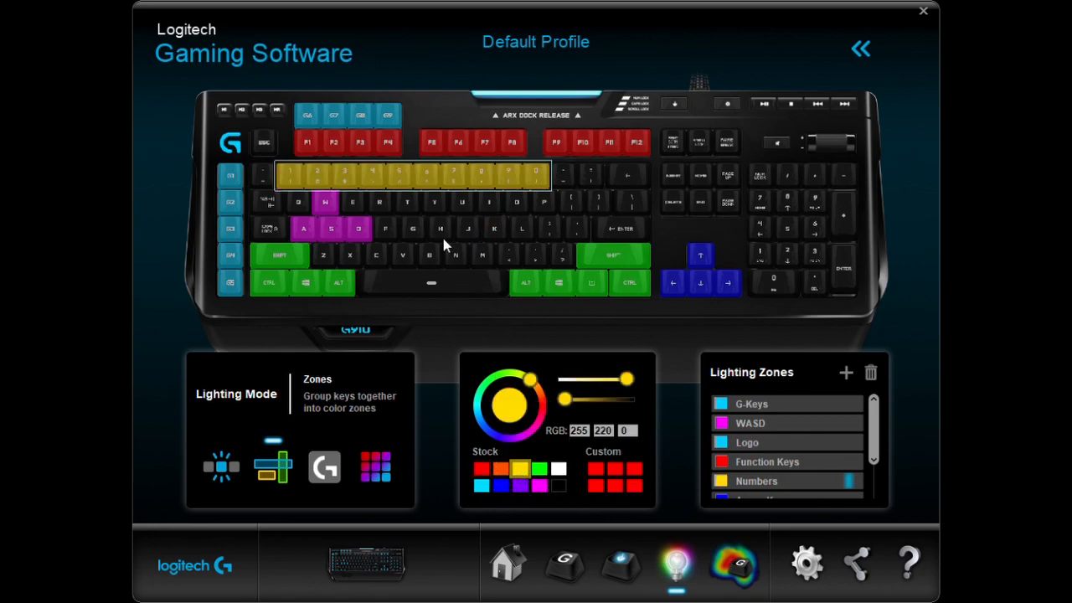
{"action": "left_click", "coordinate": [467, 229]}
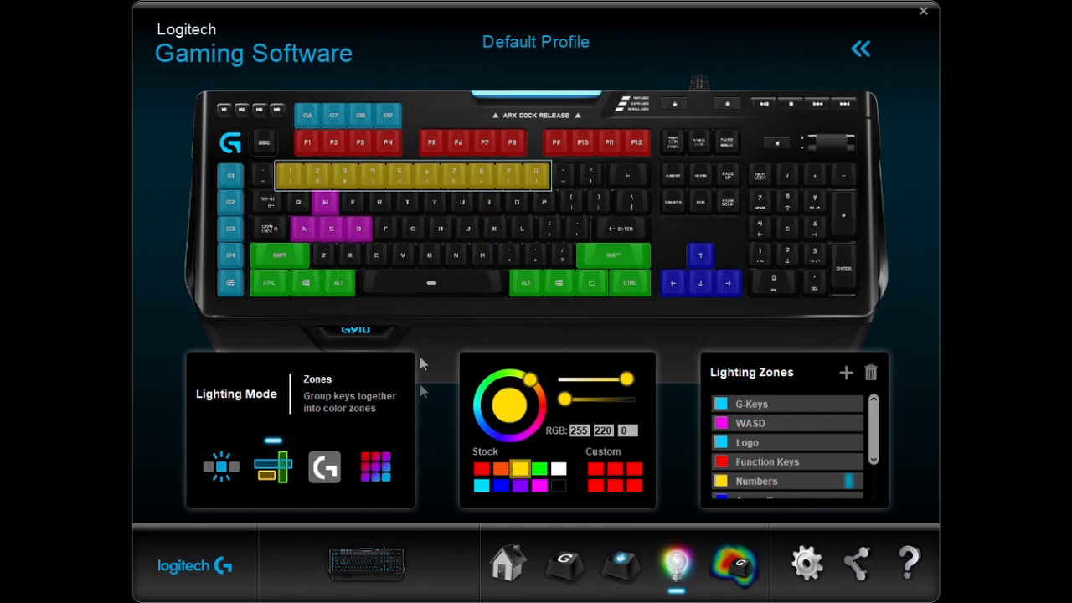
{"action": "left_click", "coordinate": [788, 228]}
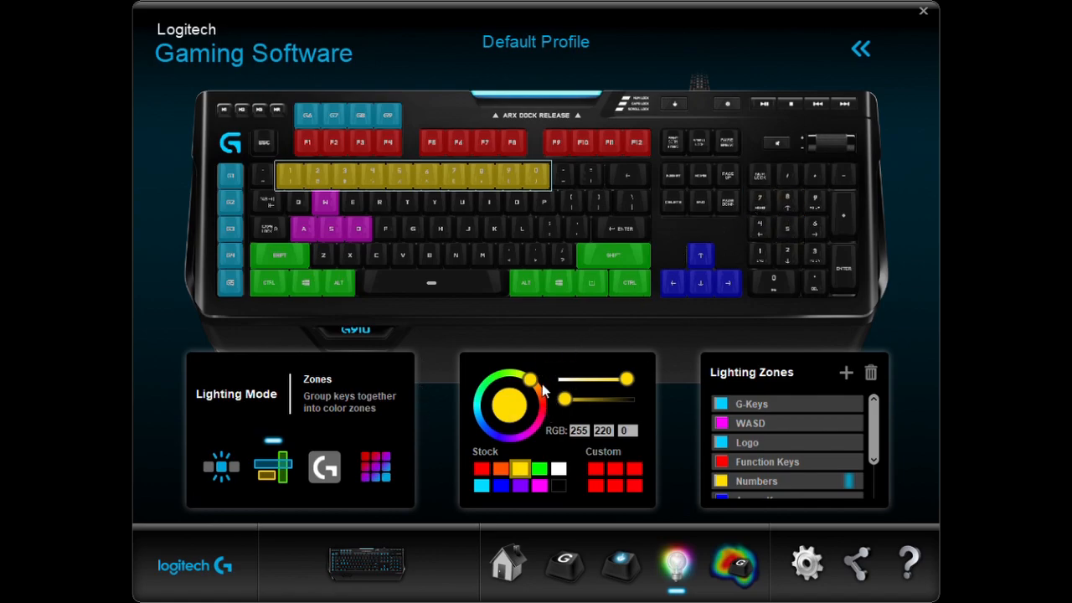
{"action": "left_click", "coordinate": [325, 465]}
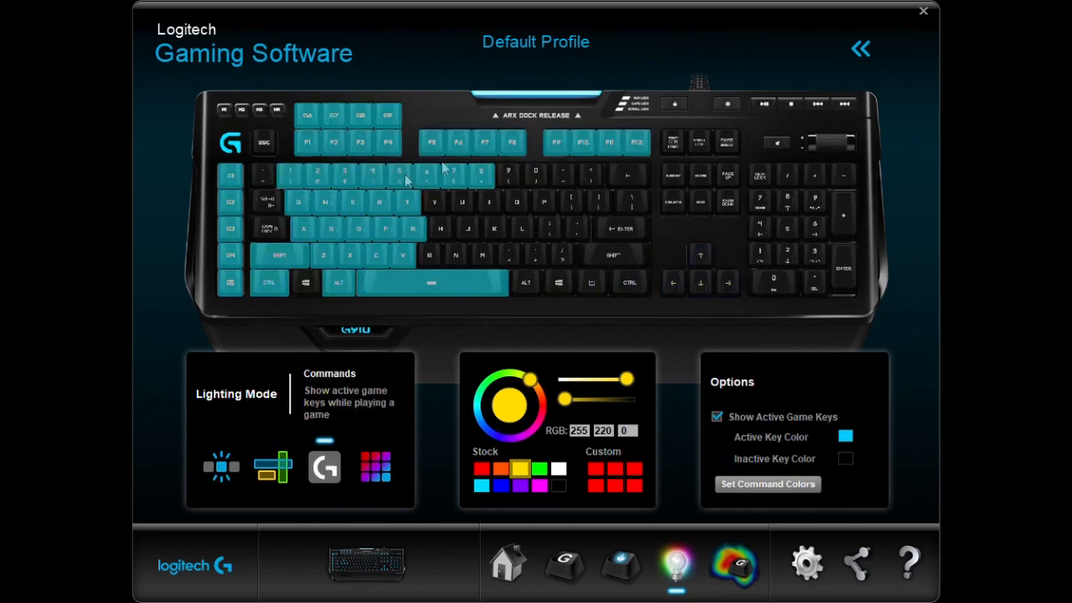
{"action": "mouse_move", "coordinate": [837, 469]}
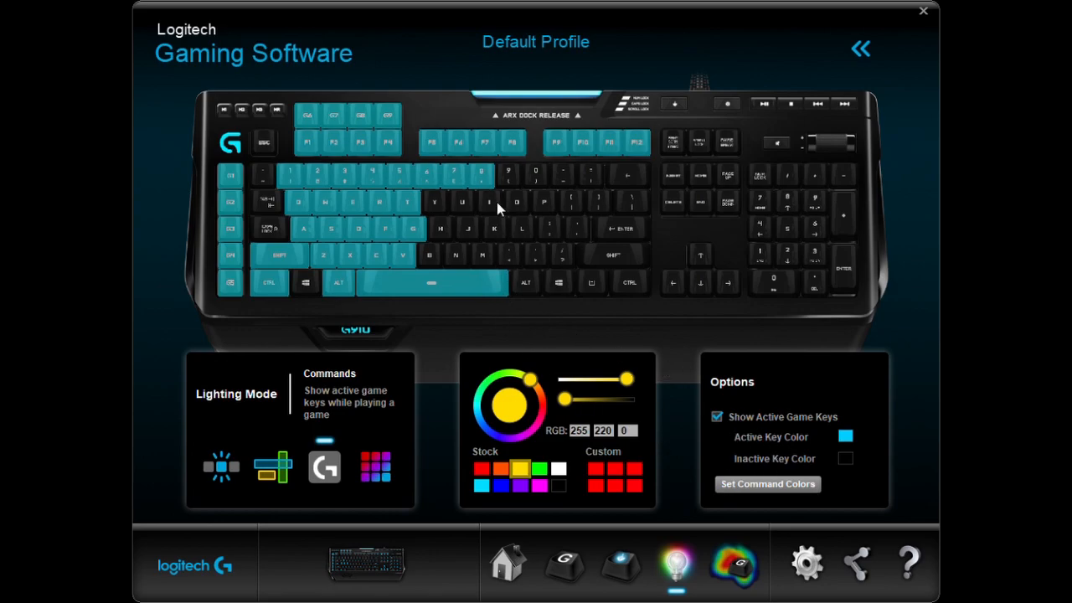
{"action": "mouse_move", "coordinate": [328, 194]}
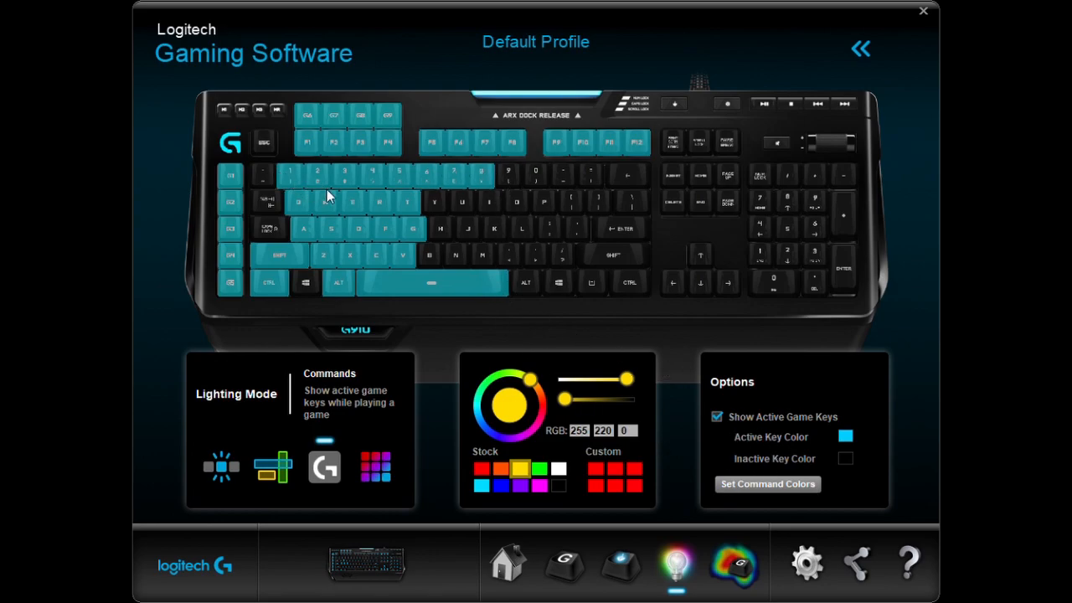
{"action": "mouse_move", "coordinate": [408, 230]}
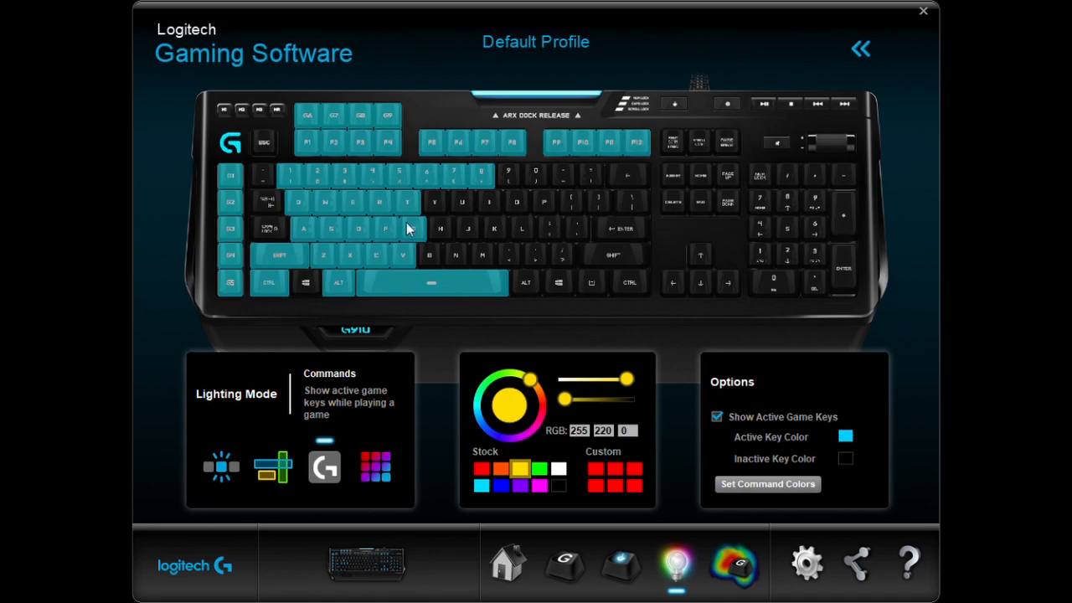
{"action": "mouse_move", "coordinate": [308, 288]}
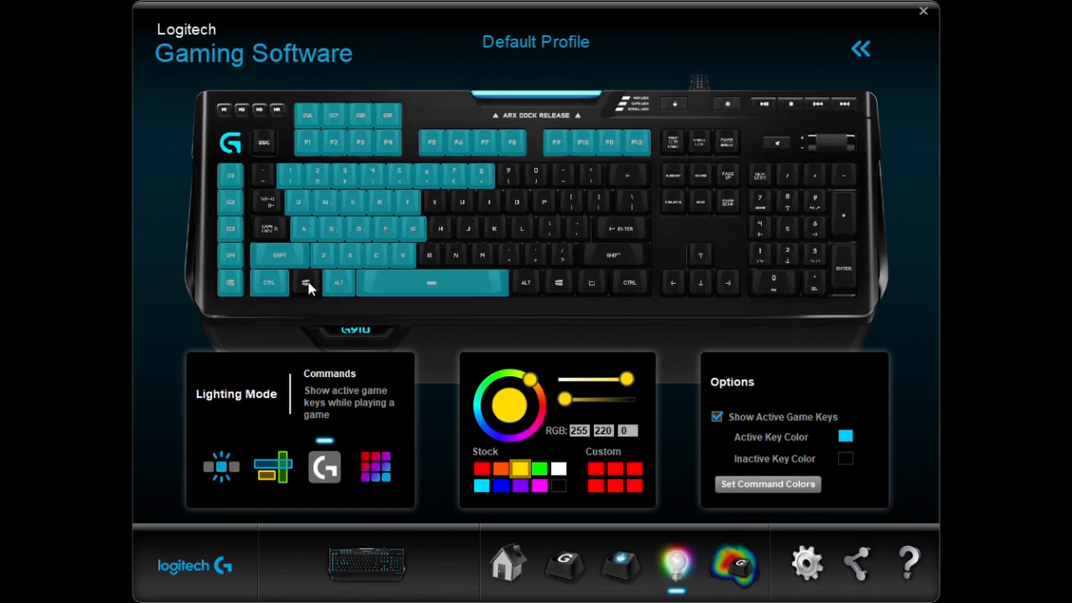
{"action": "mouse_move", "coordinate": [308, 283]}
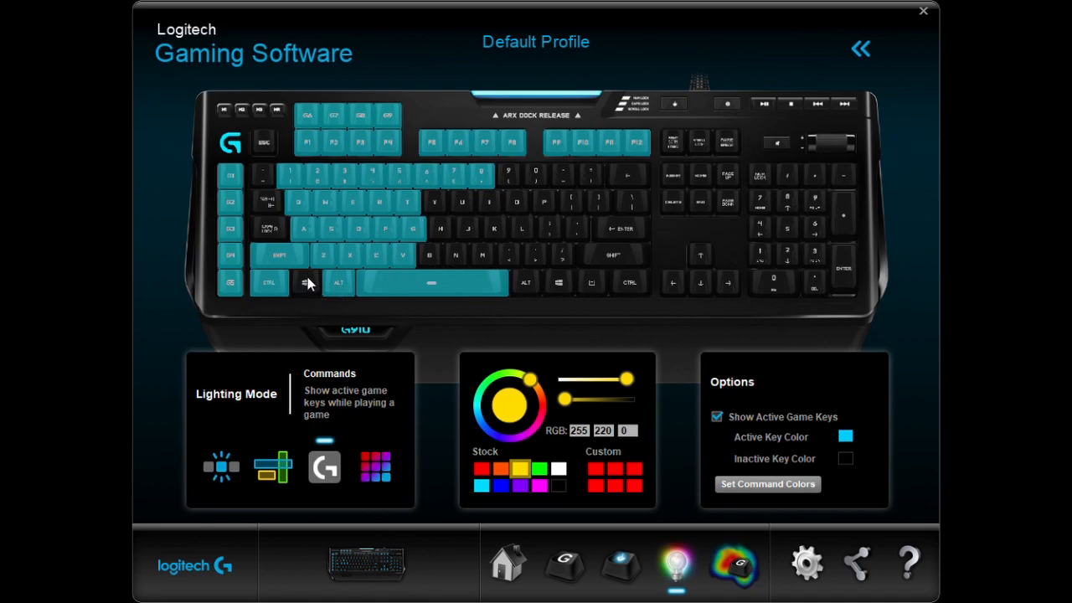
{"action": "mouse_move", "coordinate": [316, 285]}
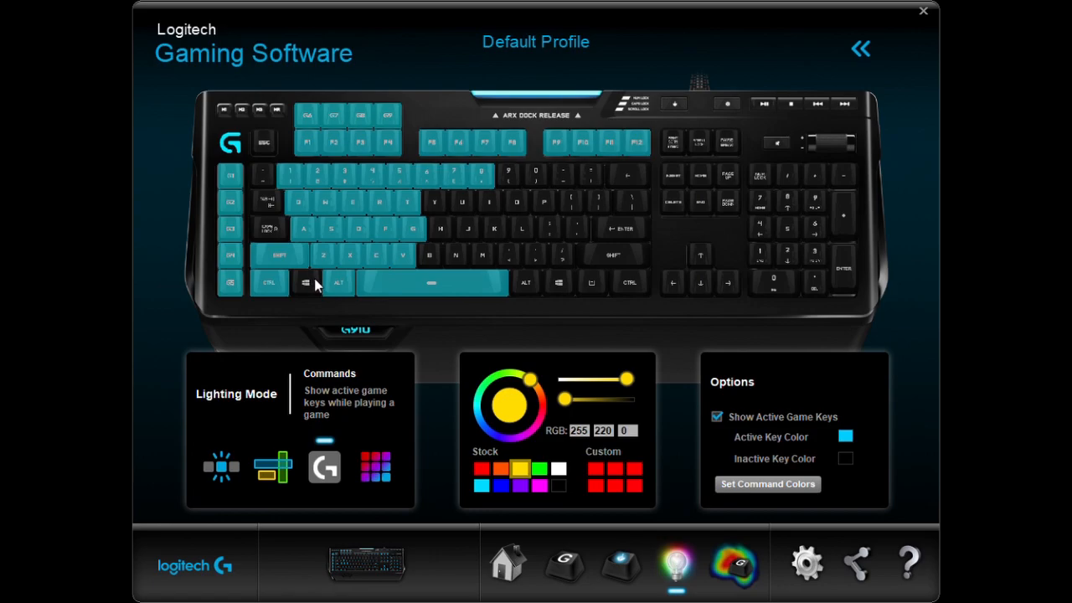
{"action": "mouse_move", "coordinate": [346, 282]}
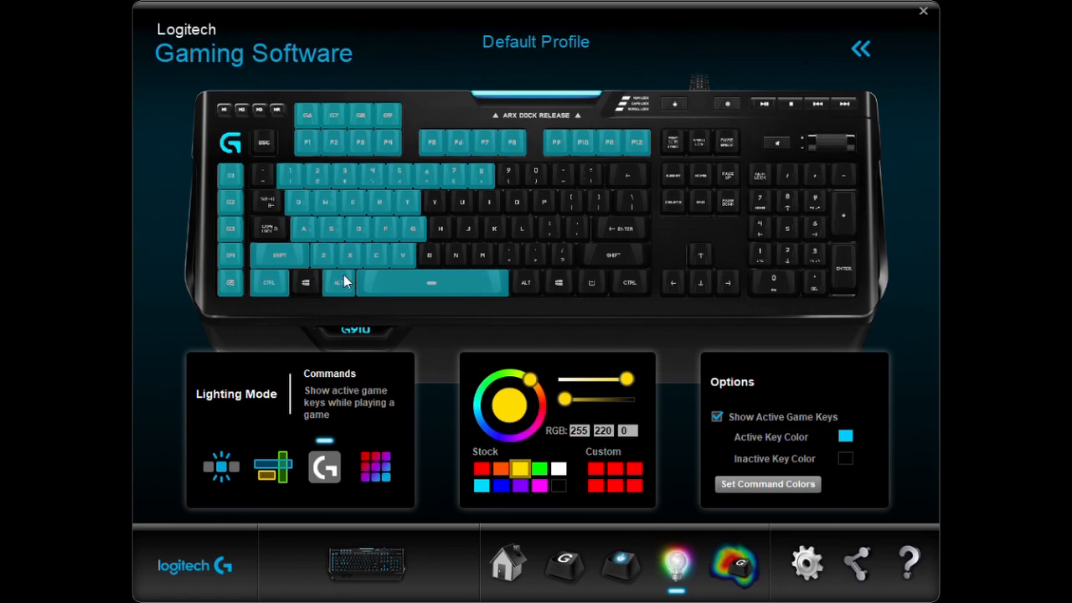
{"action": "mouse_move", "coordinate": [335, 411]}
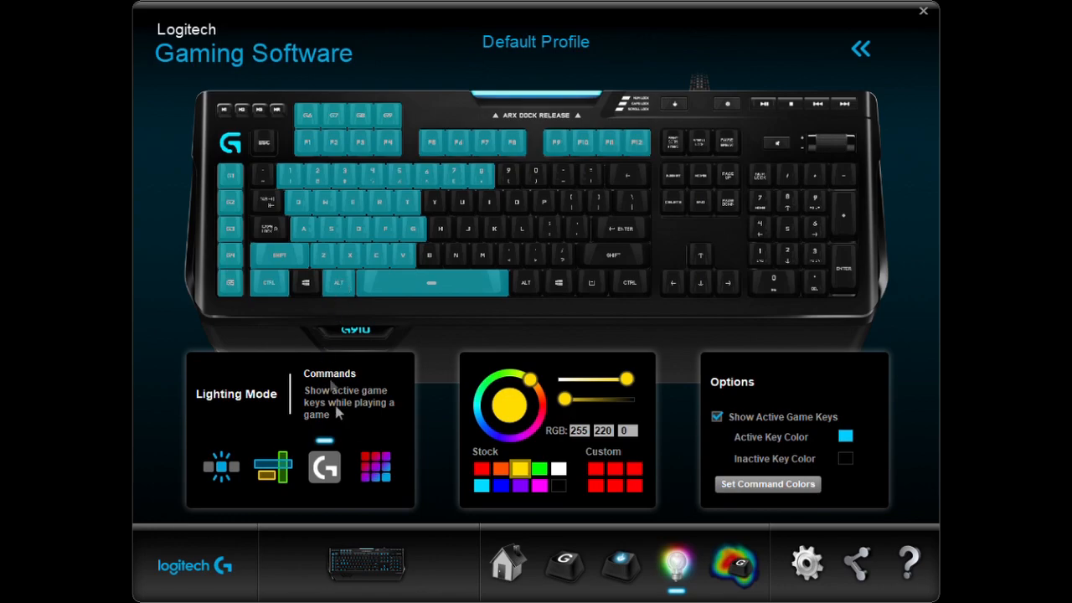
Switch to Effects lighting and set a Fixed Color of orange, then yellow
{"action": "left_click", "coordinate": [375, 465]}
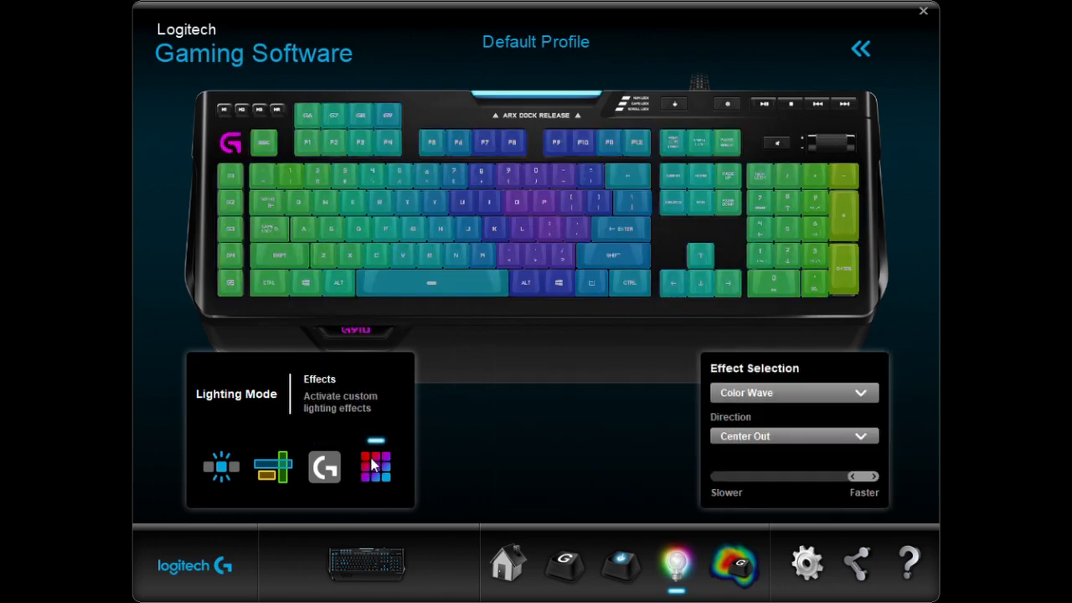
{"action": "mouse_move", "coordinate": [460, 385]}
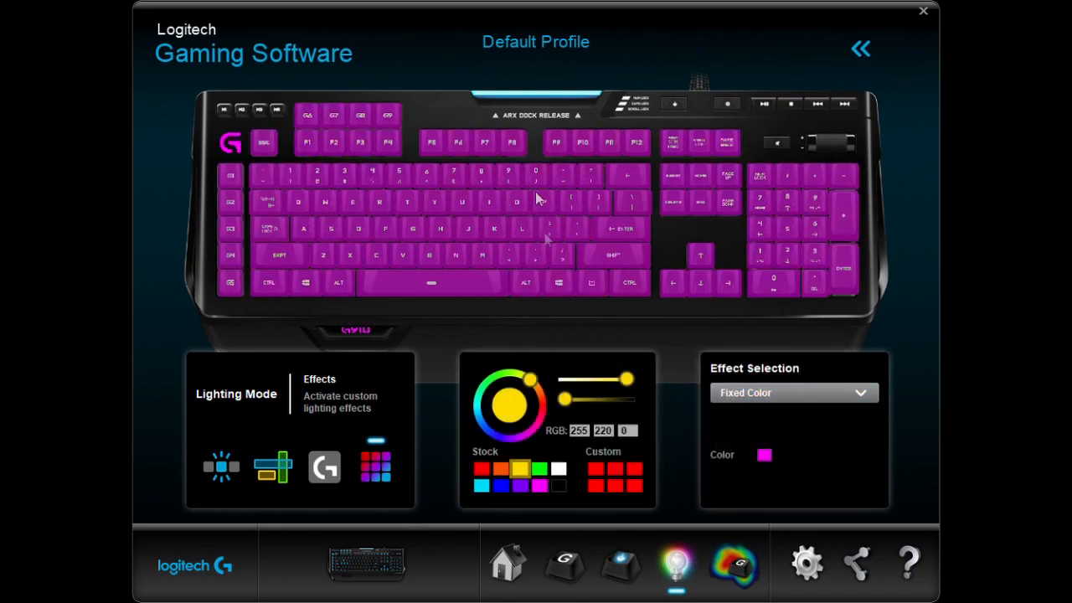
{"action": "left_click", "coordinate": [481, 469]}
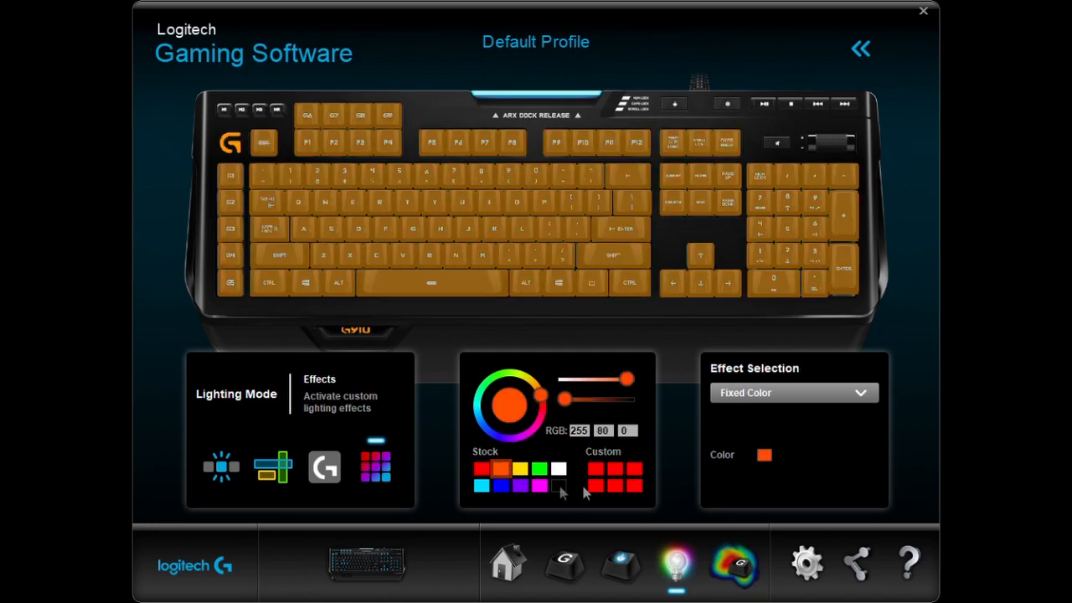
{"action": "left_click", "coordinate": [519, 467]}
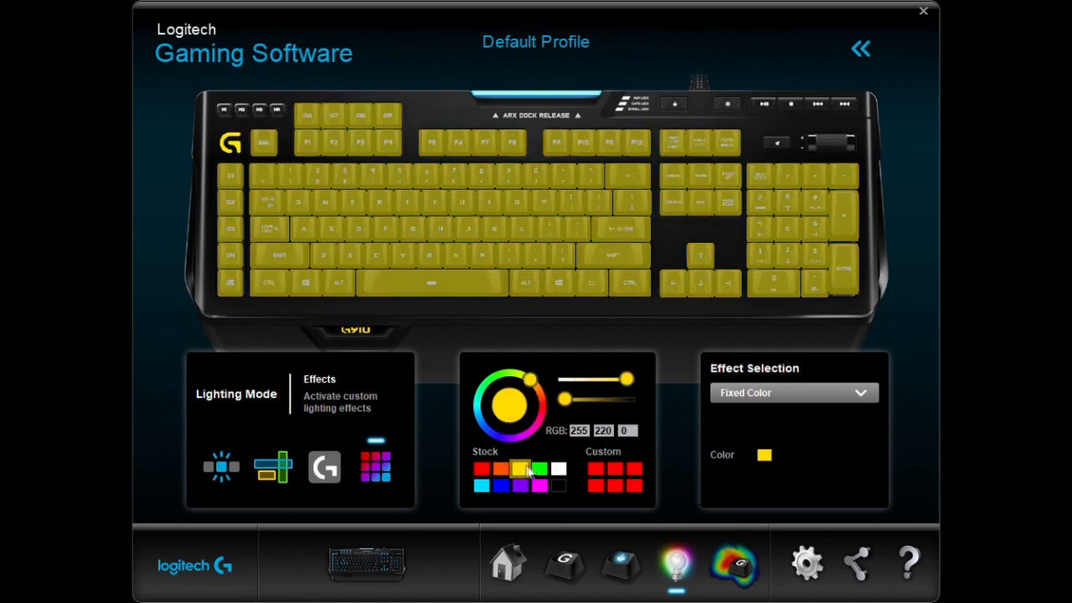
Change the fixed colour to green, then purple, and move on to the Breathing effect
{"action": "left_click", "coordinate": [538, 467]}
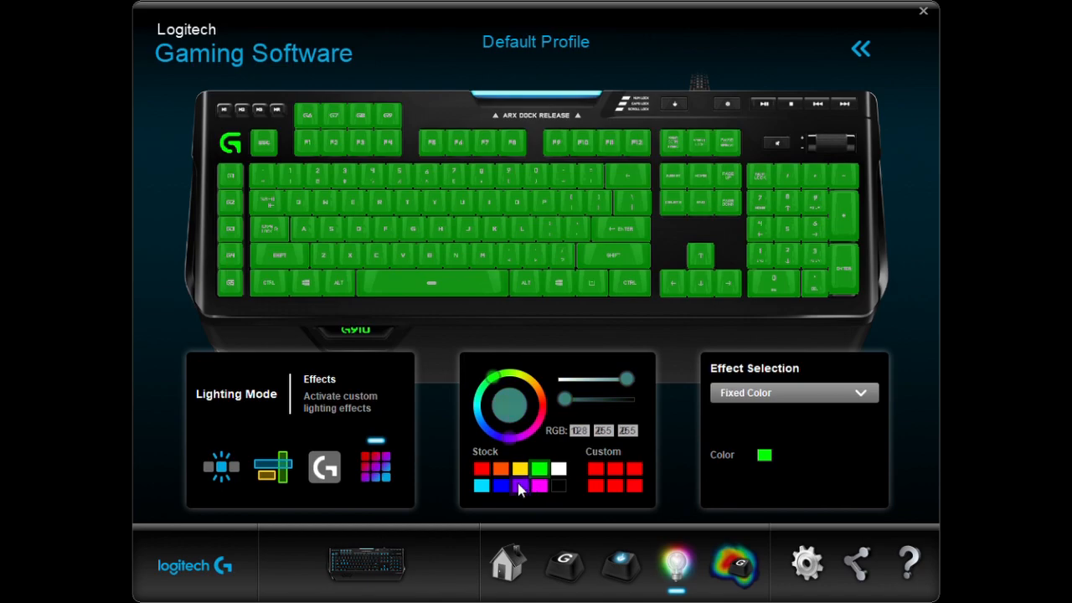
{"action": "left_click", "coordinate": [519, 486]}
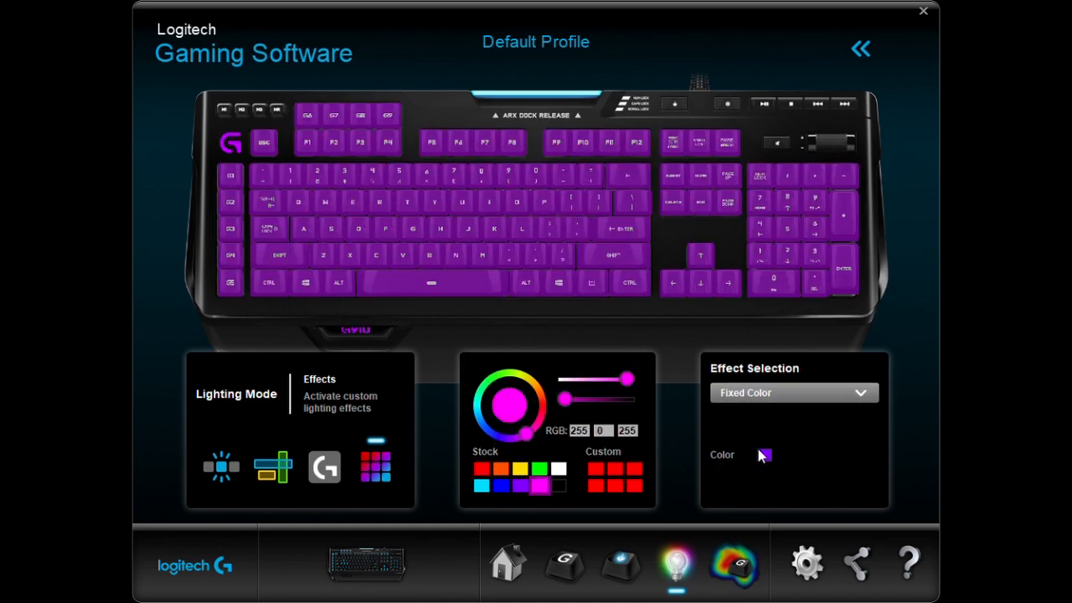
{"action": "left_click", "coordinate": [792, 392]}
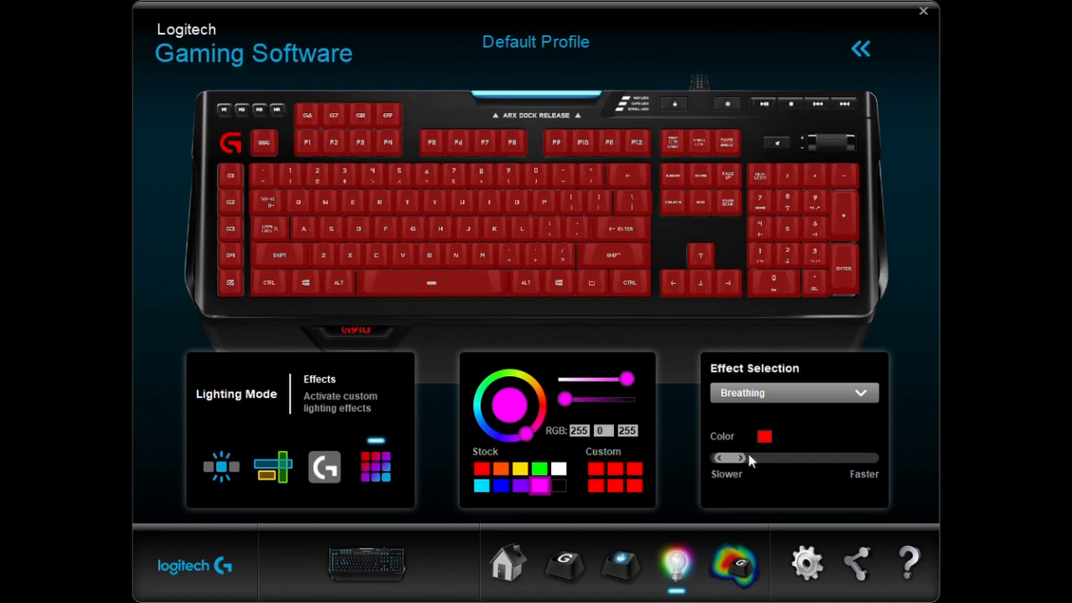
Set the Breathing colour to yellow and try faster, slower and medium speeds
{"action": "left_click_drag", "start_coordinate": [727, 459], "coordinate": [863, 459]}
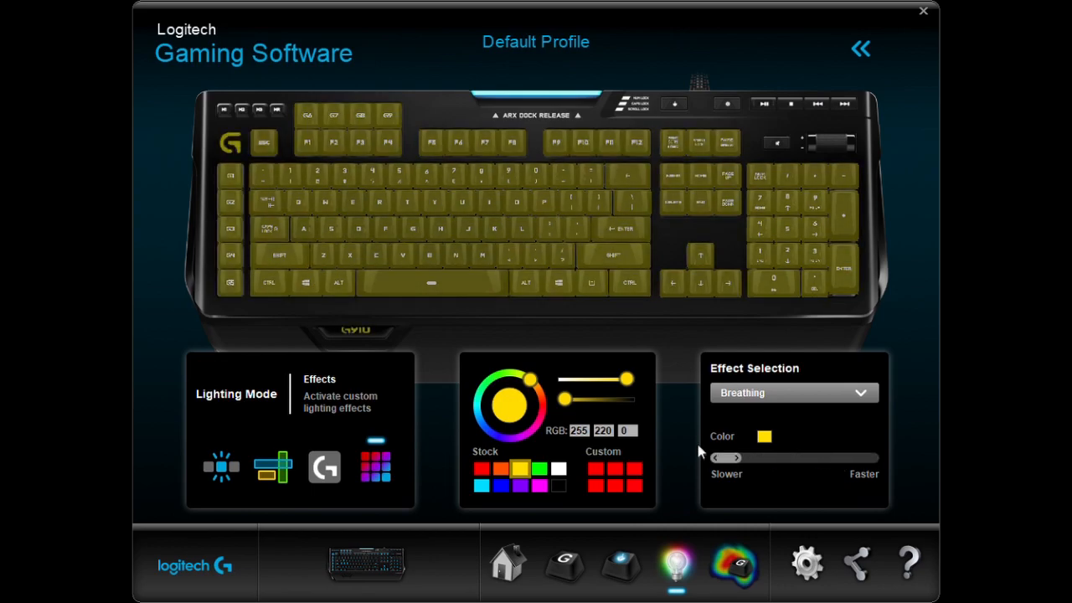
{"action": "left_click_drag", "start_coordinate": [724, 458], "coordinate": [779, 457]}
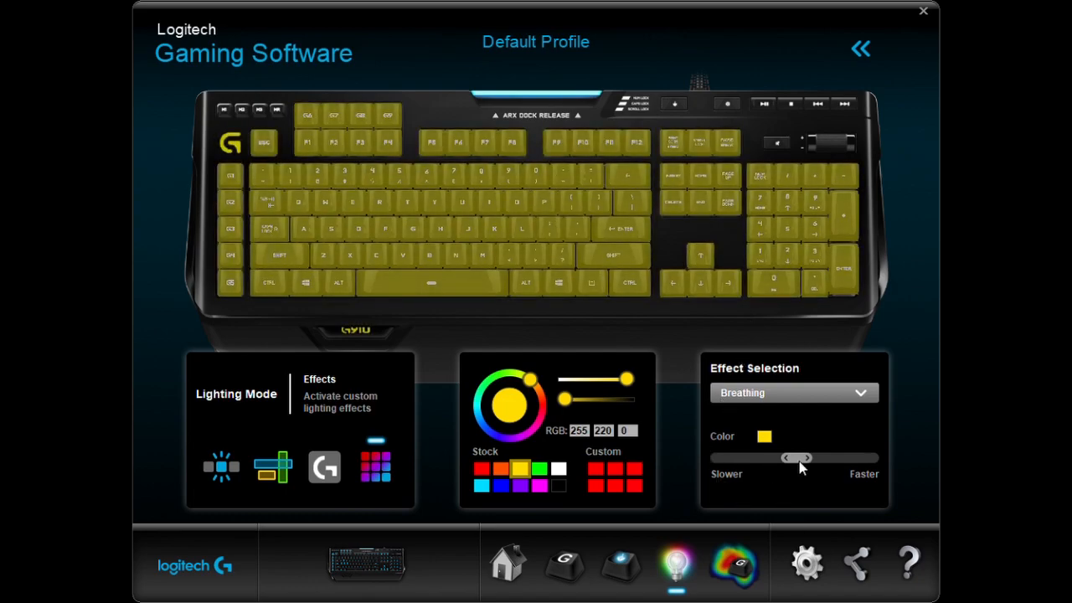
{"action": "left_click_drag", "start_coordinate": [796, 459], "coordinate": [740, 459]}
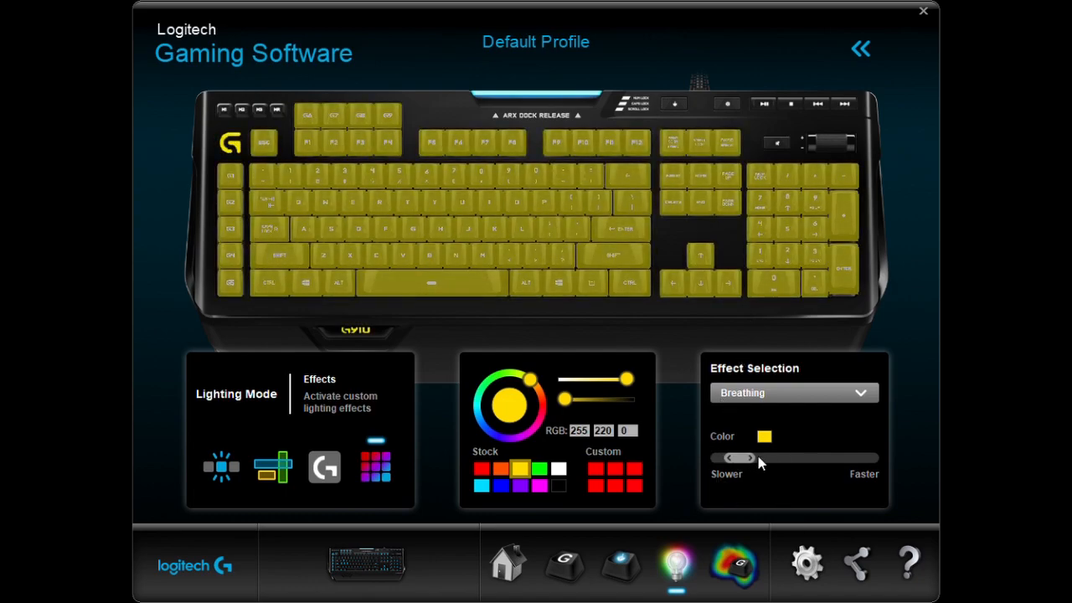
{"action": "left_click_drag", "start_coordinate": [737, 459], "coordinate": [824, 459]}
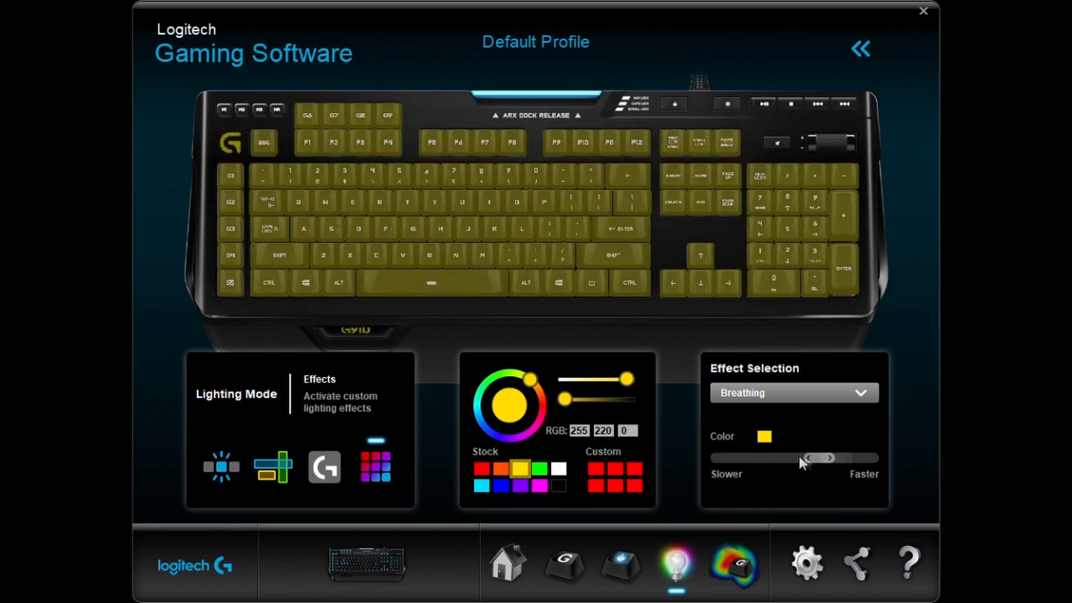
Adjust the breathing speed, apply magenta, then choose the Star Effect
{"action": "left_click_drag", "start_coordinate": [824, 459], "coordinate": [767, 459]}
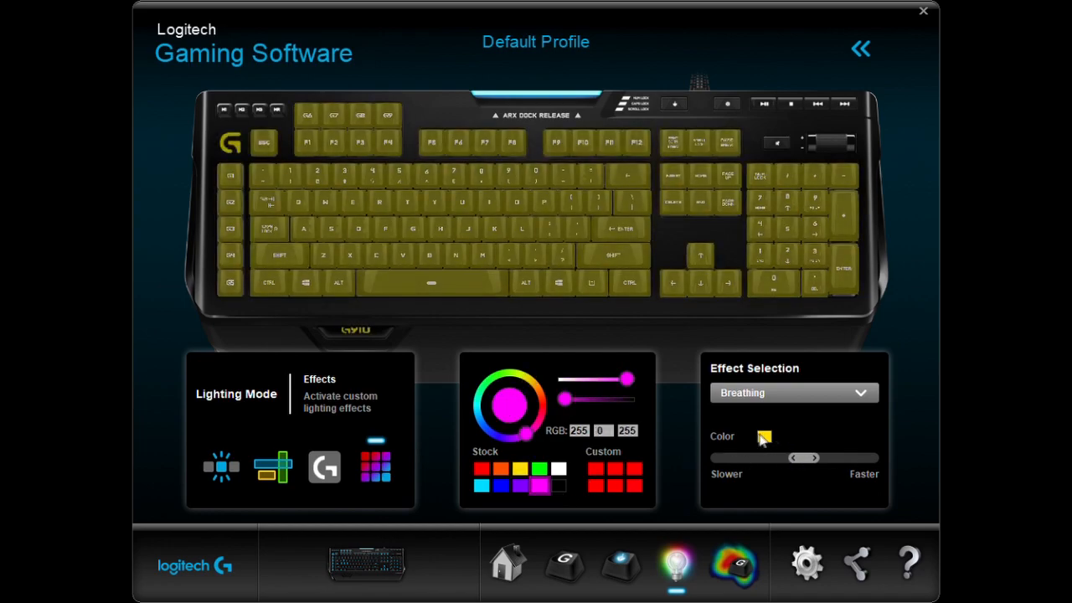
{"action": "left_click", "coordinate": [764, 435]}
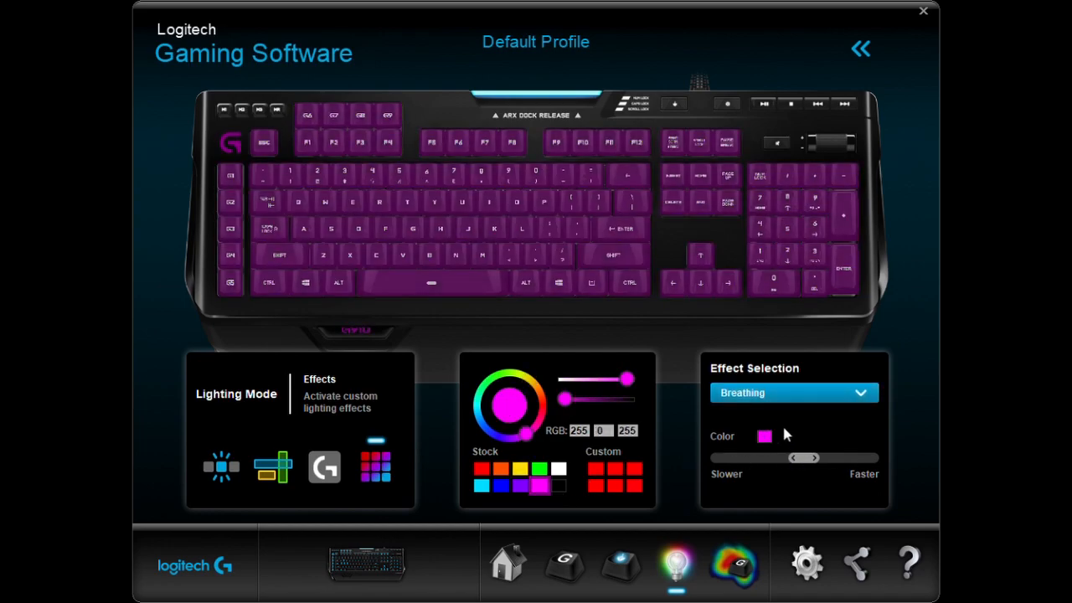
{"action": "left_click", "coordinate": [794, 392]}
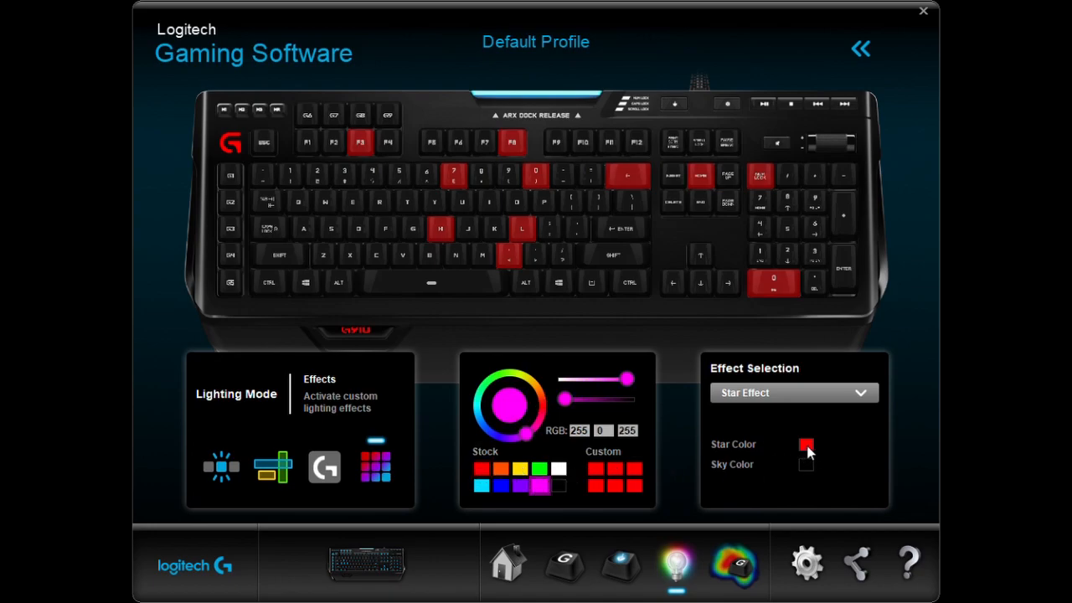
Make the stars magenta then black over a red sky, then switch to Color Cycle
{"action": "left_click", "coordinate": [806, 446]}
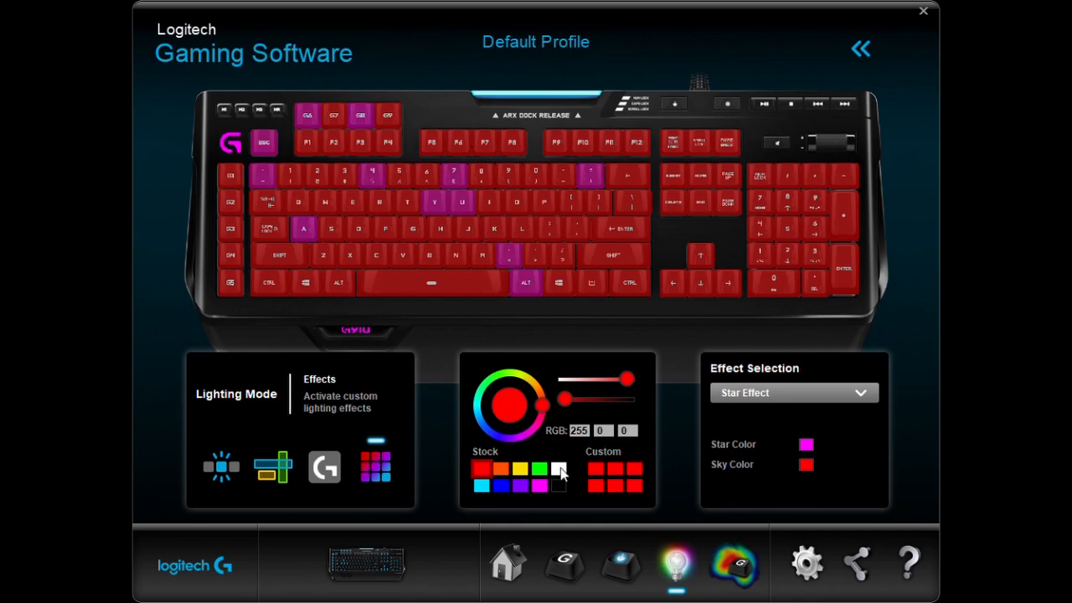
{"action": "left_click", "coordinate": [559, 469]}
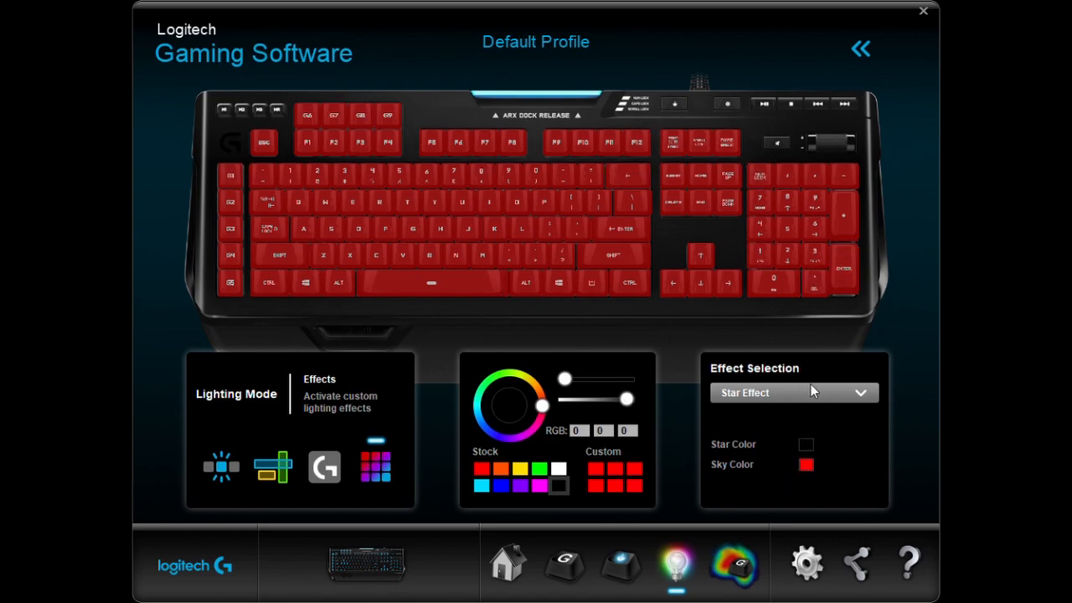
{"action": "left_click", "coordinate": [794, 392]}
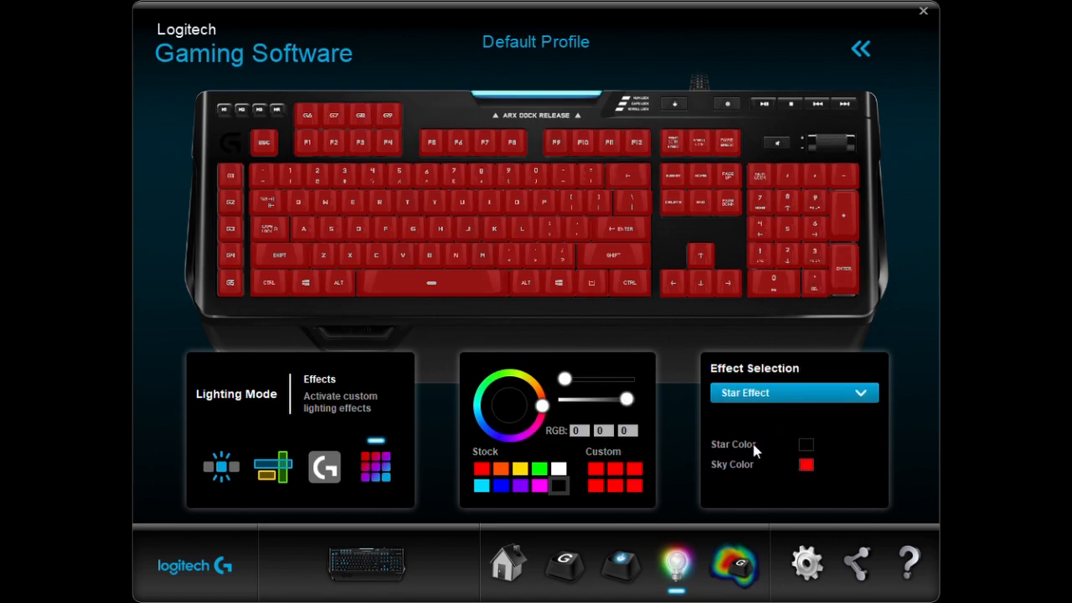
{"action": "left_click", "coordinate": [792, 392]}
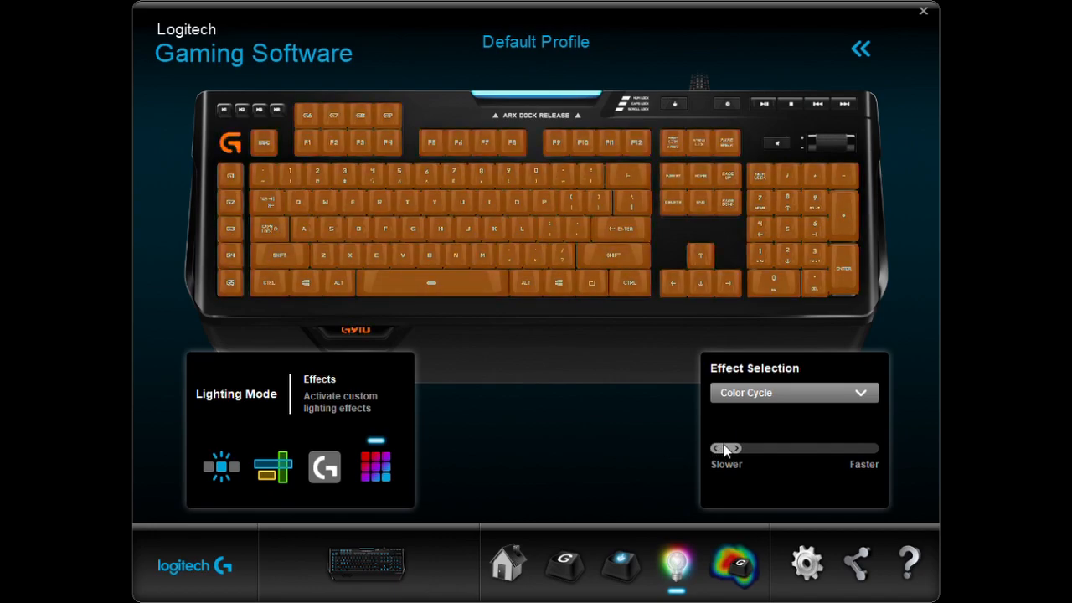
Set Color Cycle to its fastest speed, then select Color Wave with Center Out direction
{"action": "left_click_drag", "start_coordinate": [729, 449], "coordinate": [798, 449]}
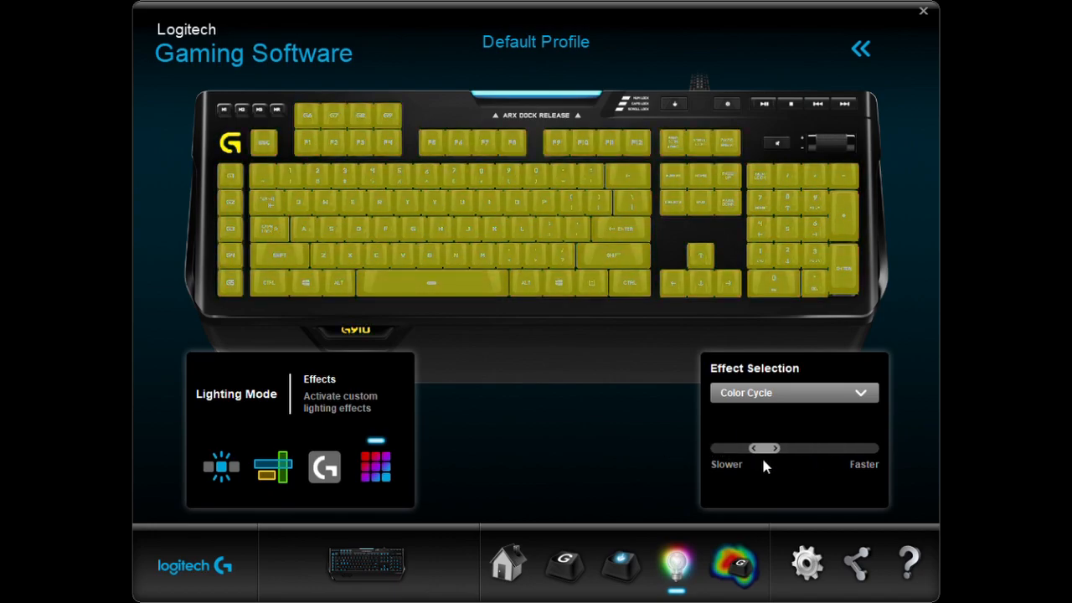
{"action": "left_click_drag", "start_coordinate": [762, 449], "coordinate": [795, 449]}
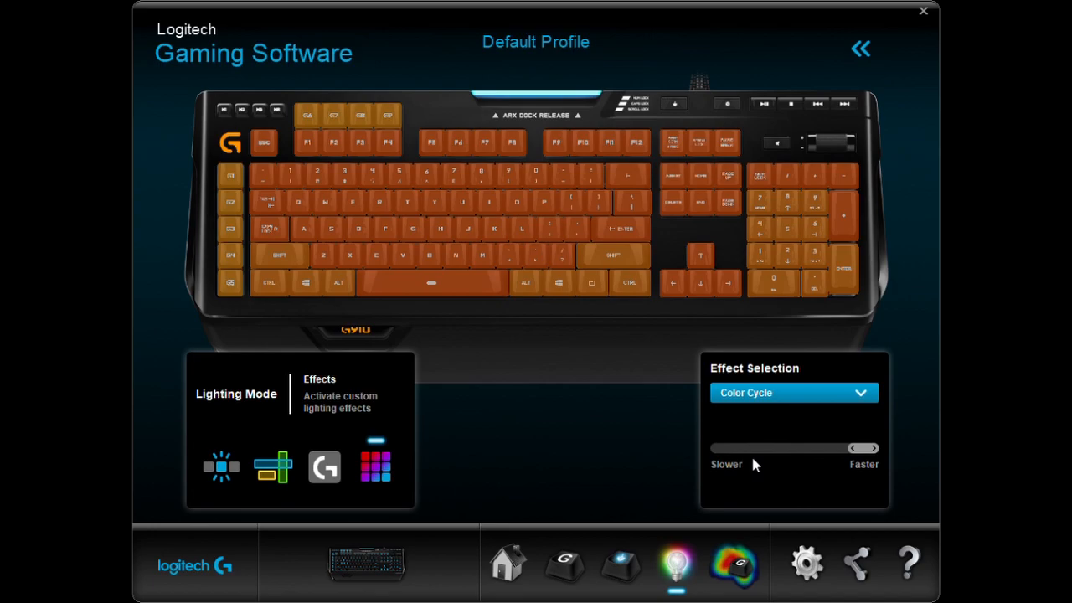
{"action": "left_click", "coordinate": [791, 392]}
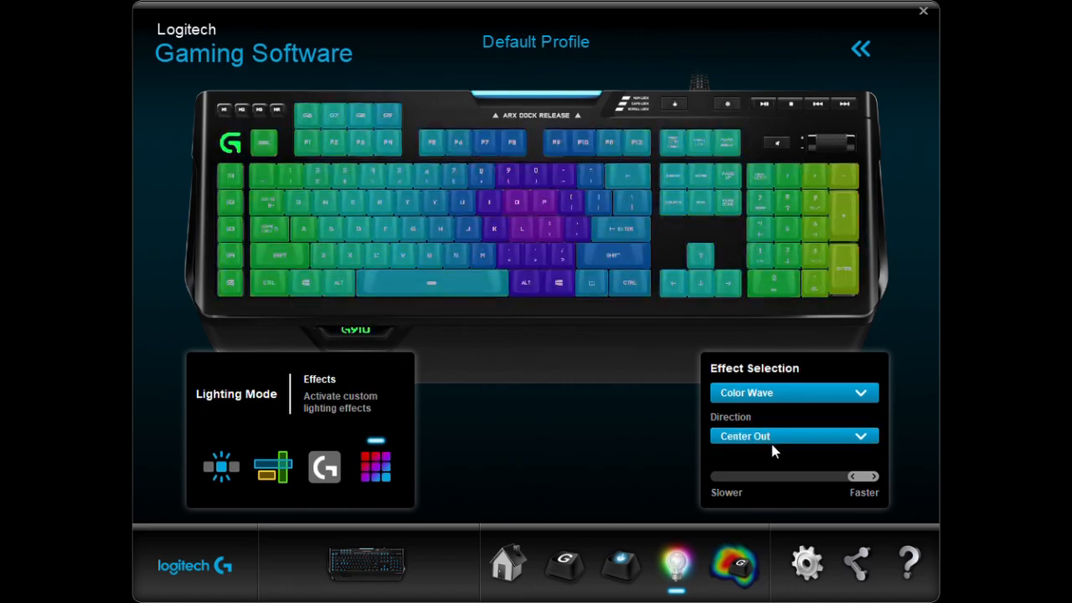
Try Horizontal and Vertical wave directions, then return to Center Out
{"action": "left_click", "coordinate": [793, 435]}
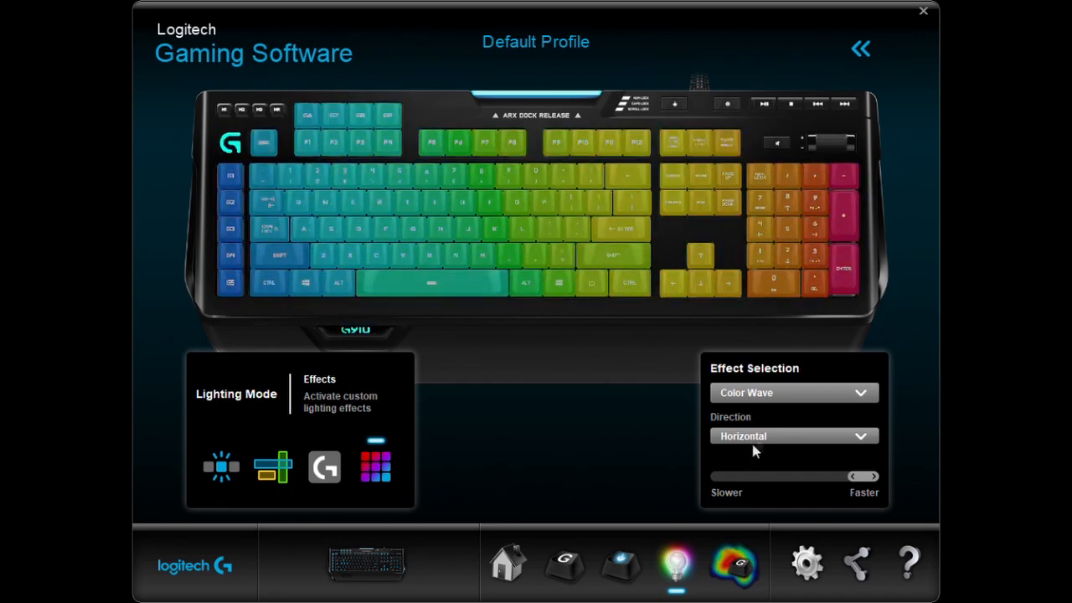
{"action": "left_click", "coordinate": [794, 436]}
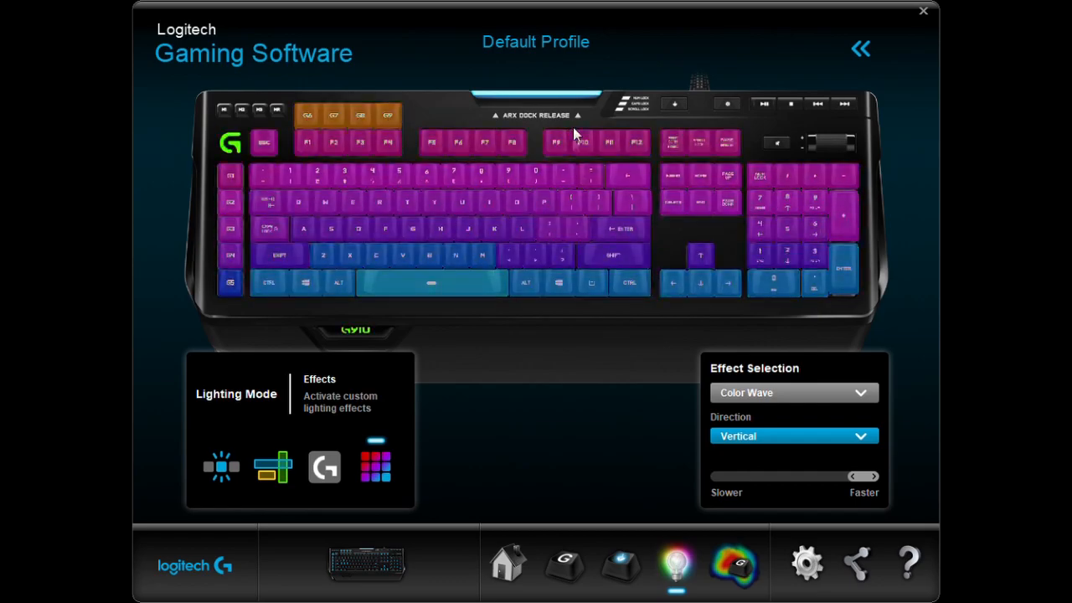
{"action": "left_click", "coordinate": [792, 435]}
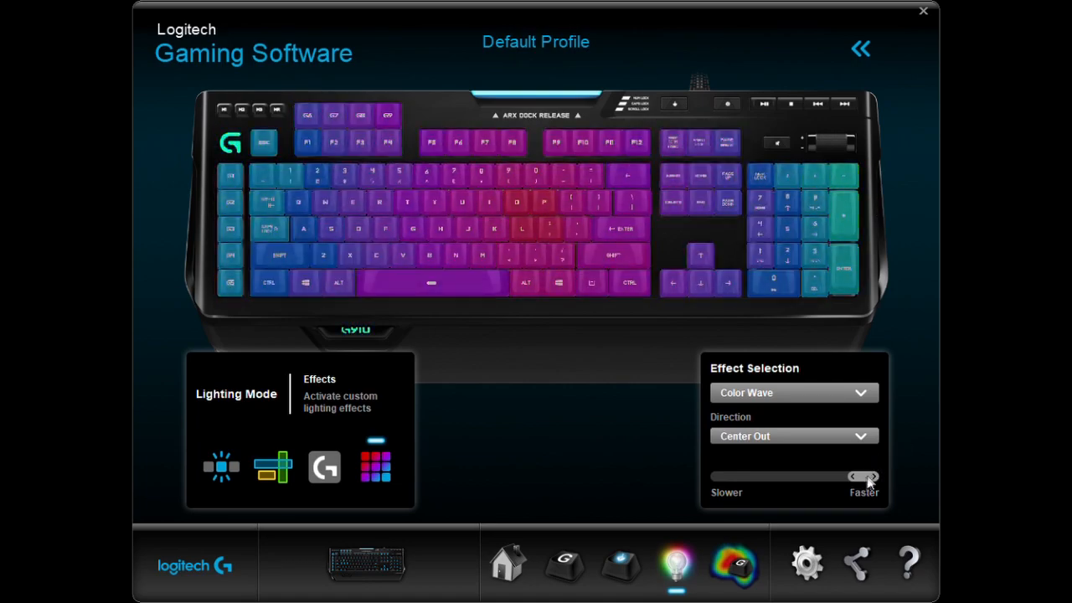
Drag the wave speed from slowest to fastest, then choose the Key Press effect
{"action": "left_click_drag", "start_coordinate": [871, 476], "coordinate": [717, 476]}
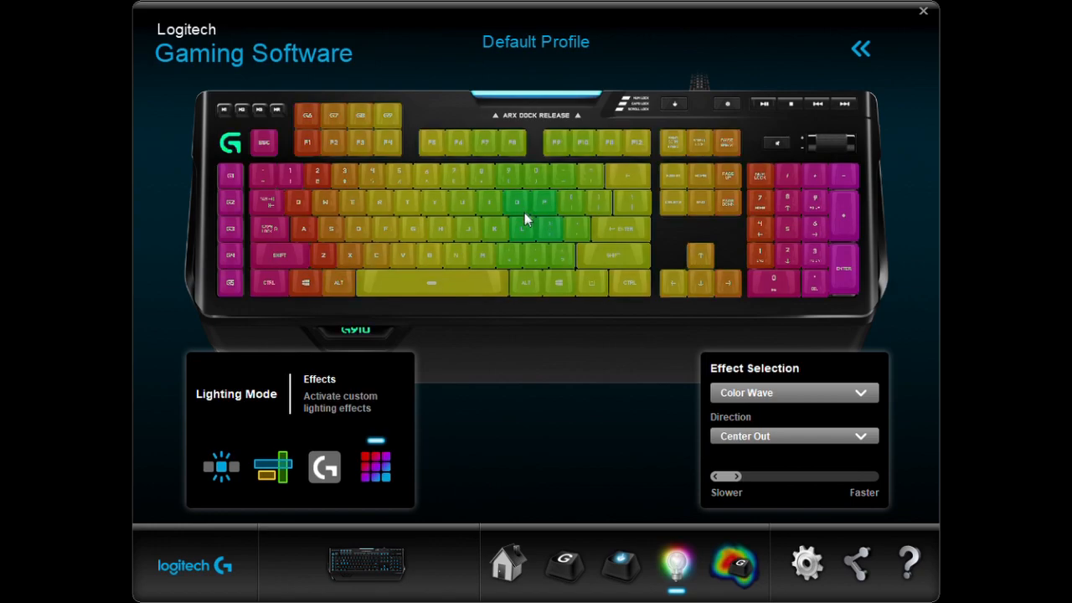
{"action": "left_click_drag", "start_coordinate": [729, 476], "coordinate": [735, 476]}
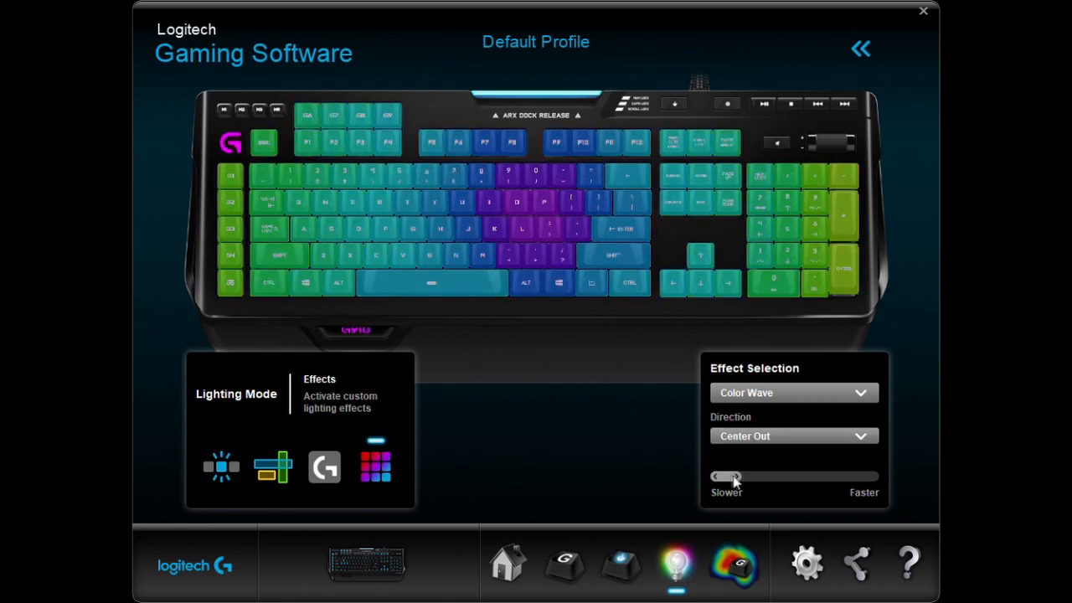
{"action": "left_click_drag", "start_coordinate": [734, 476], "coordinate": [851, 476]}
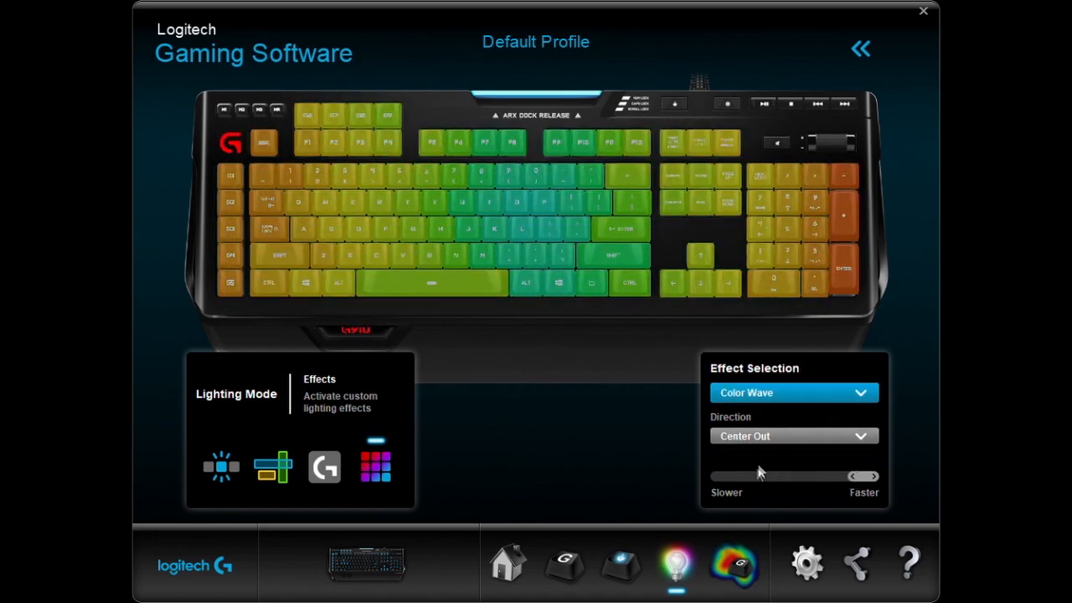
{"action": "left_click", "coordinate": [794, 392]}
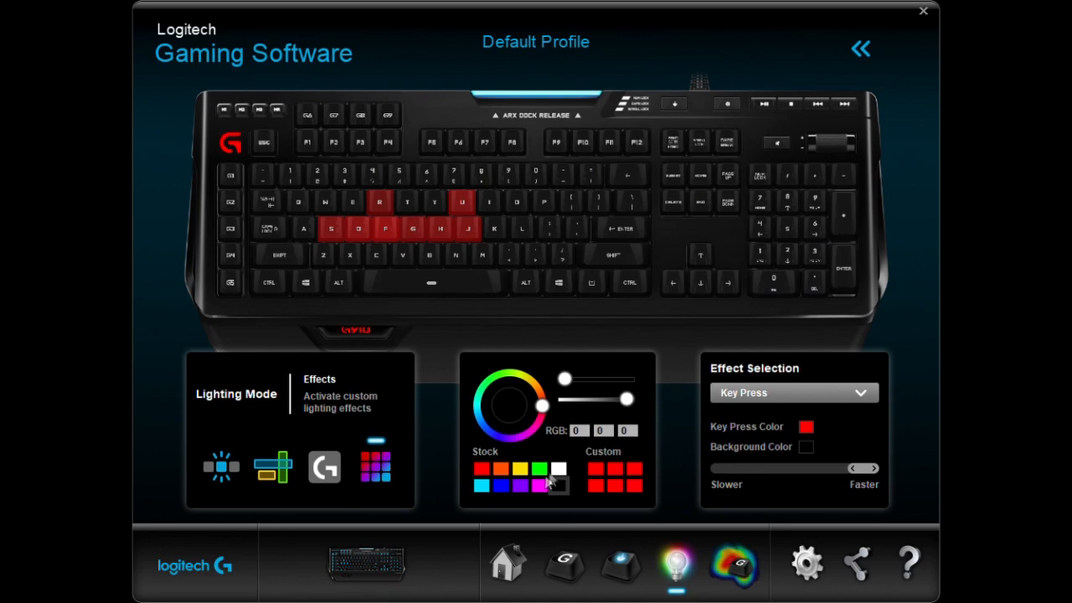
Set Key Press Color to magenta, then return the keyboard to the Color Wave effect
{"action": "left_click", "coordinate": [560, 469]}
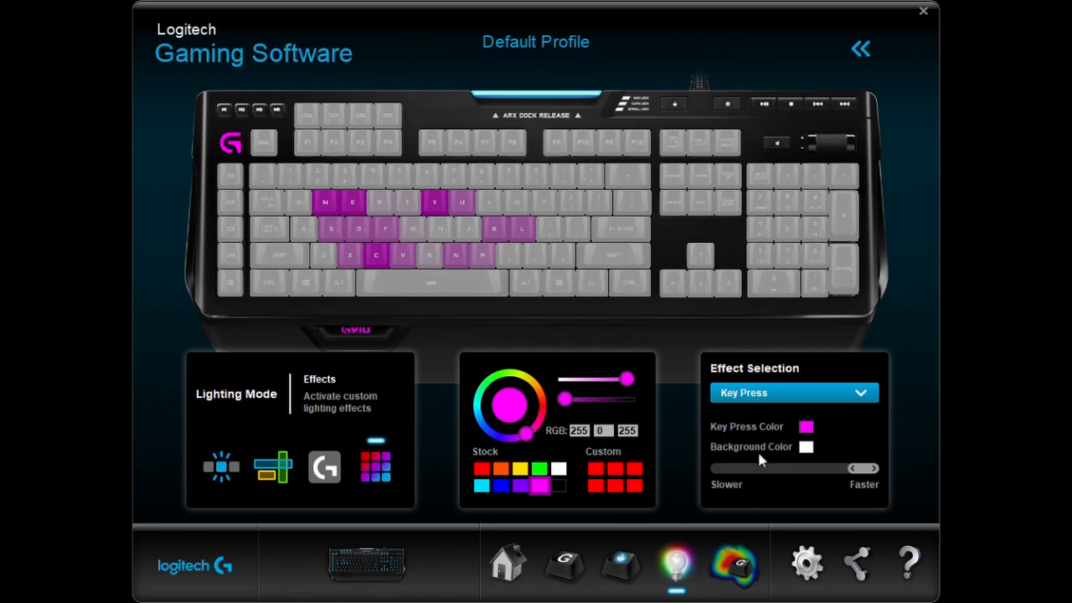
{"action": "left_click", "coordinate": [792, 392]}
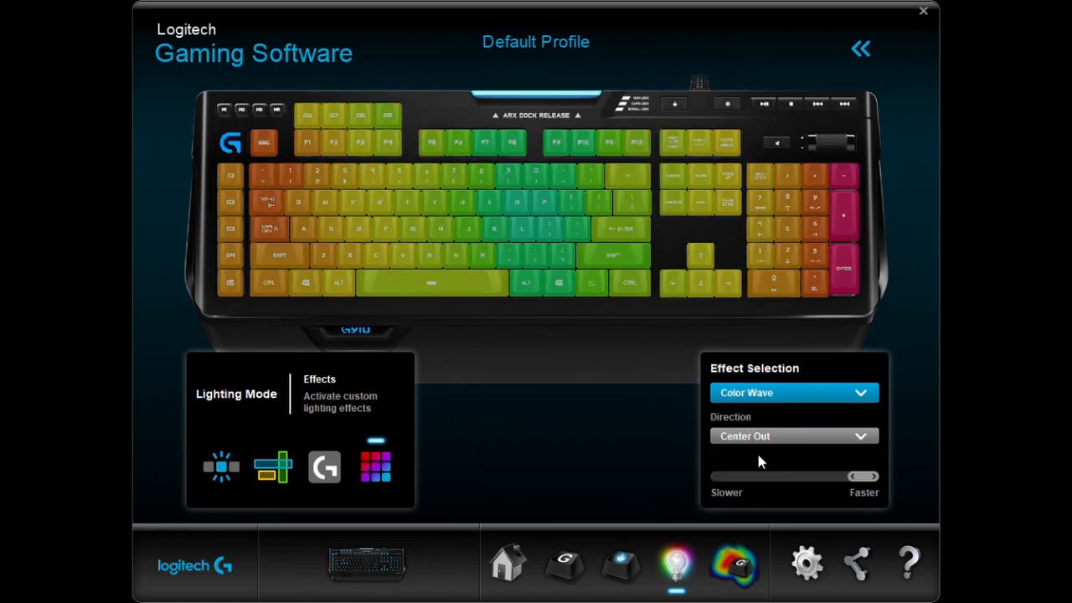